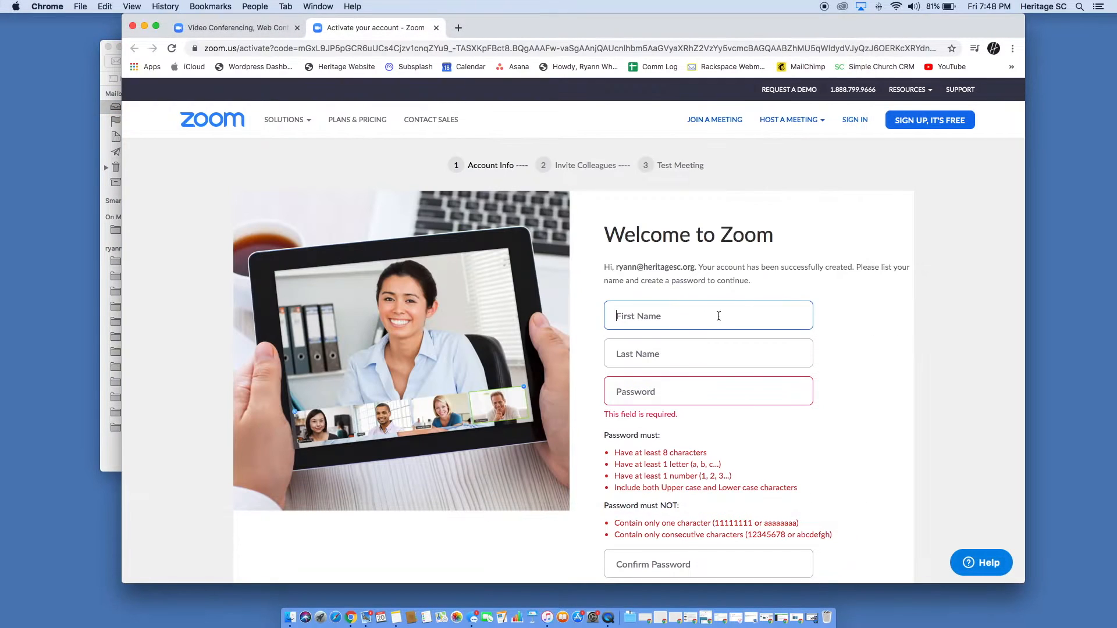
Activate the account with first name 'Ryann', last name and a confirmed password, then continue
type("Ryann")
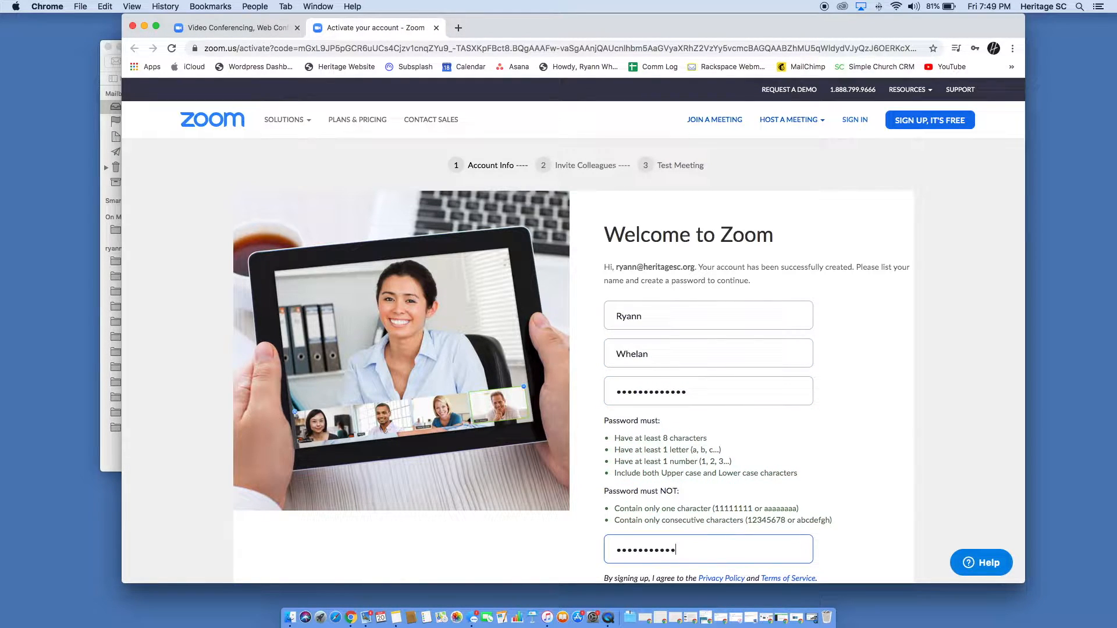
scroll("down", 3)
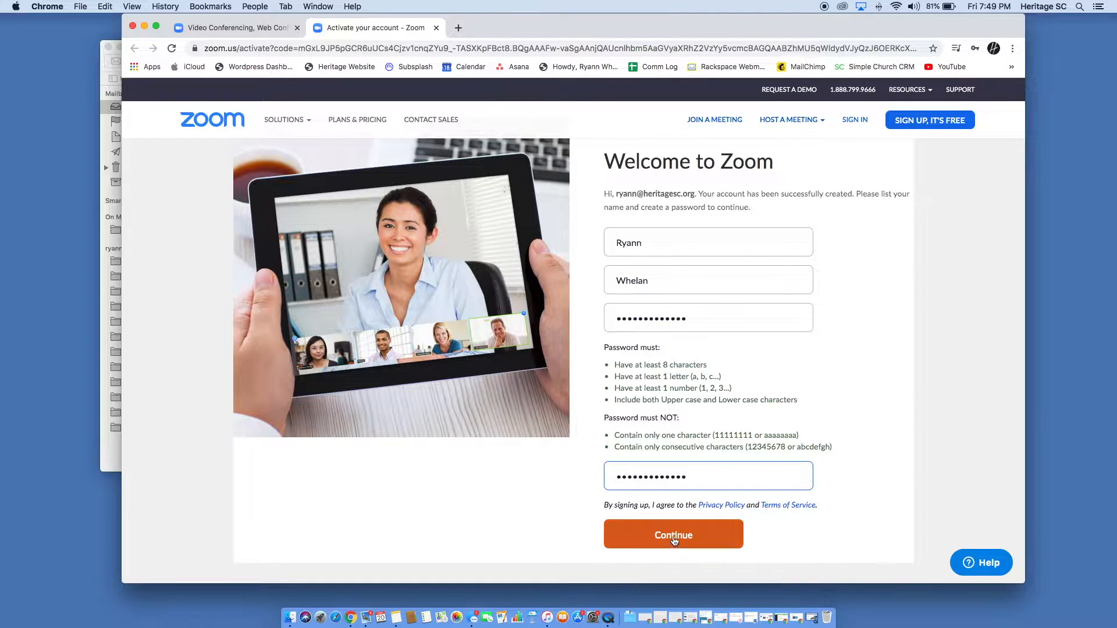
left_click(673, 534)
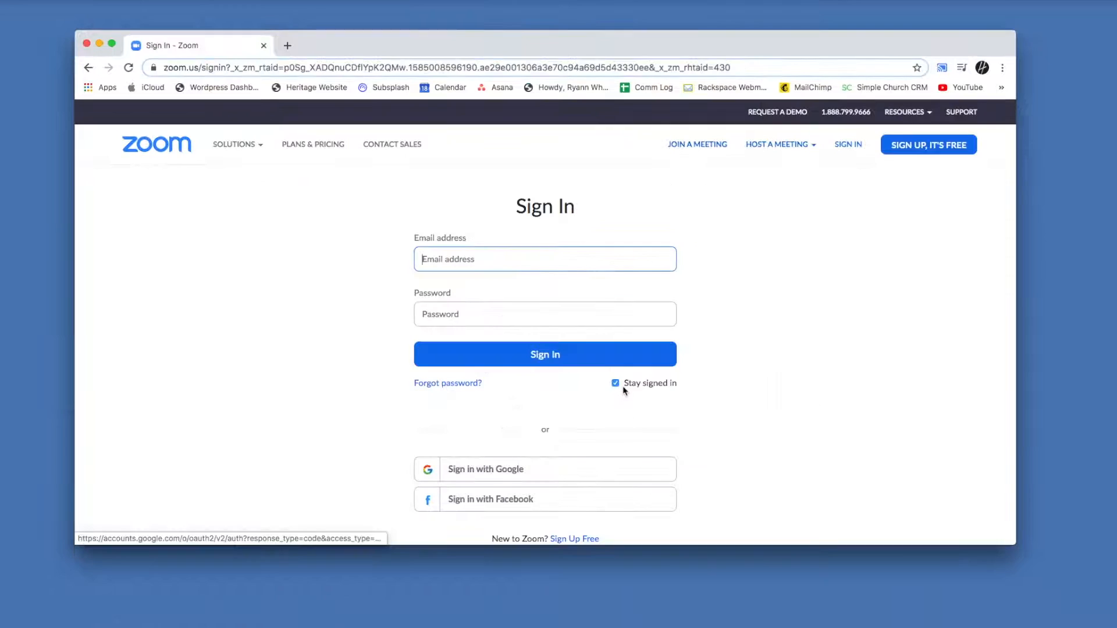
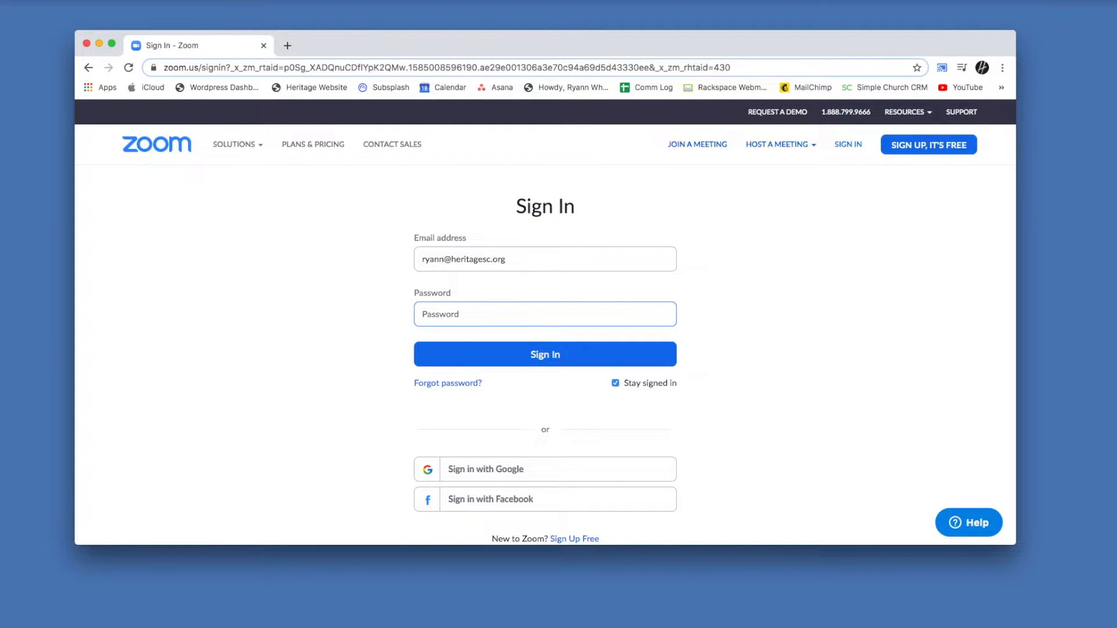
Sign in with the new account's email and password to reach the profile page
type("password")
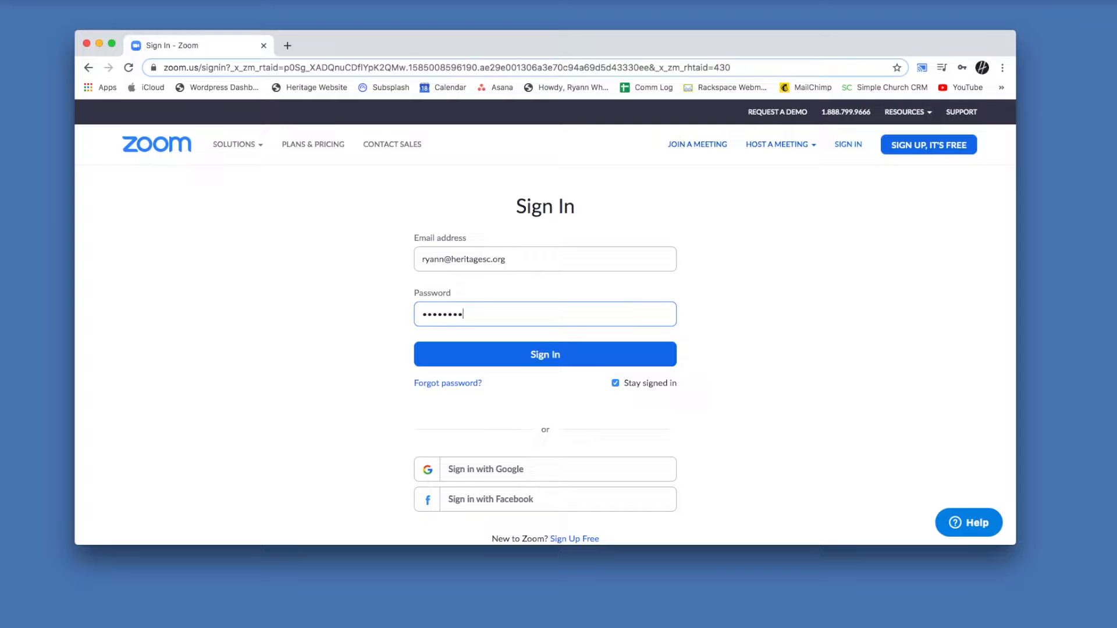
left_click(545, 353)
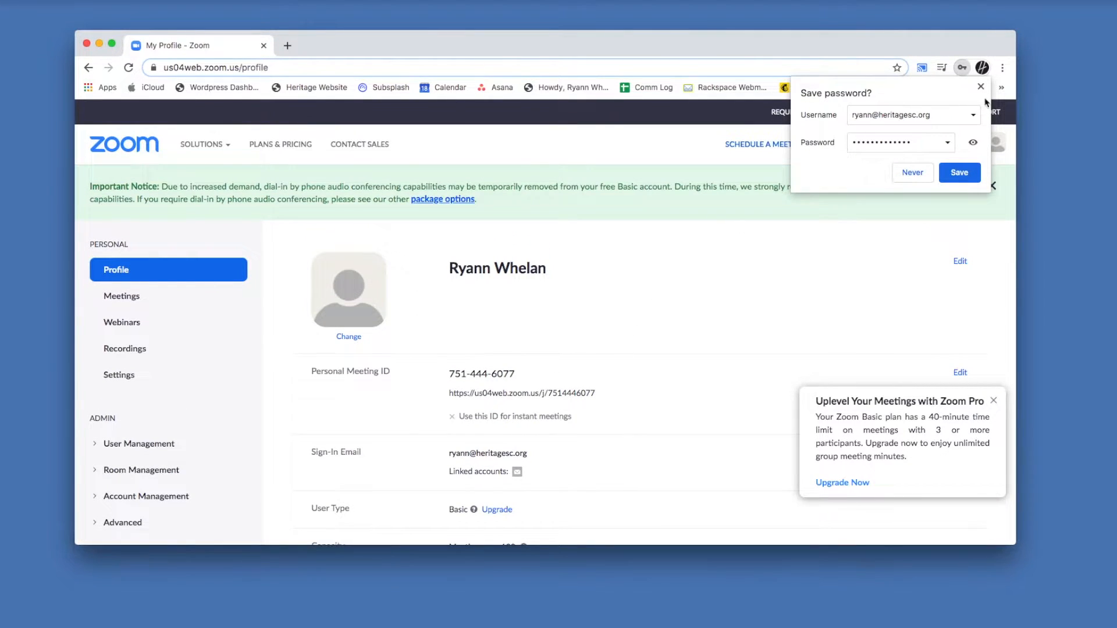
Dismiss the save-password and dial-in notices, go to Meetings and begin scheduling a new meeting
left_click(979, 86)
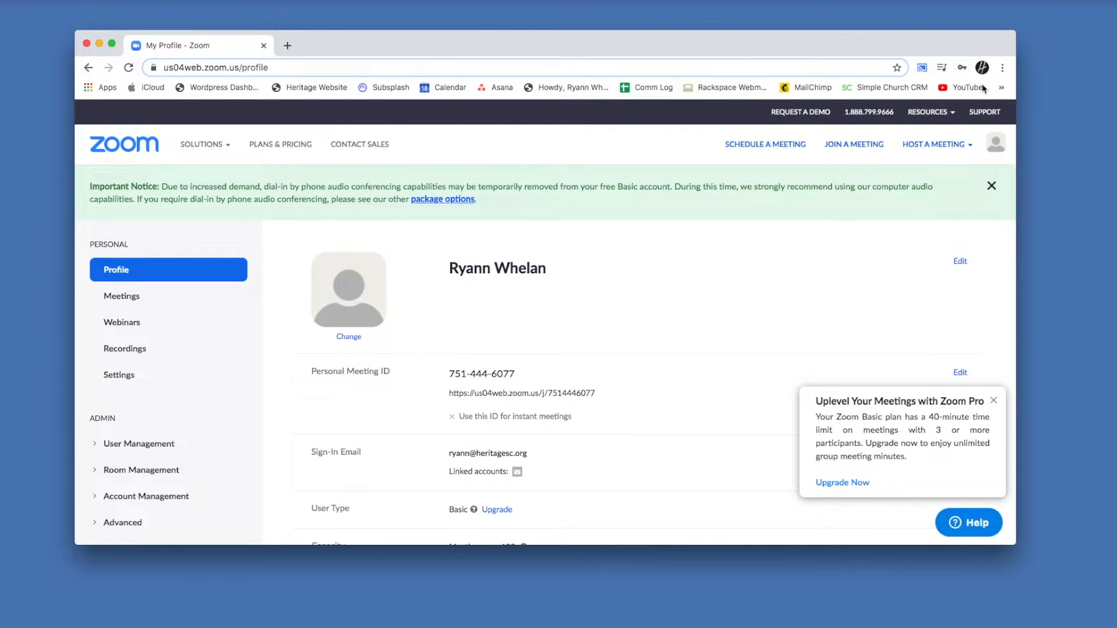
left_click(991, 187)
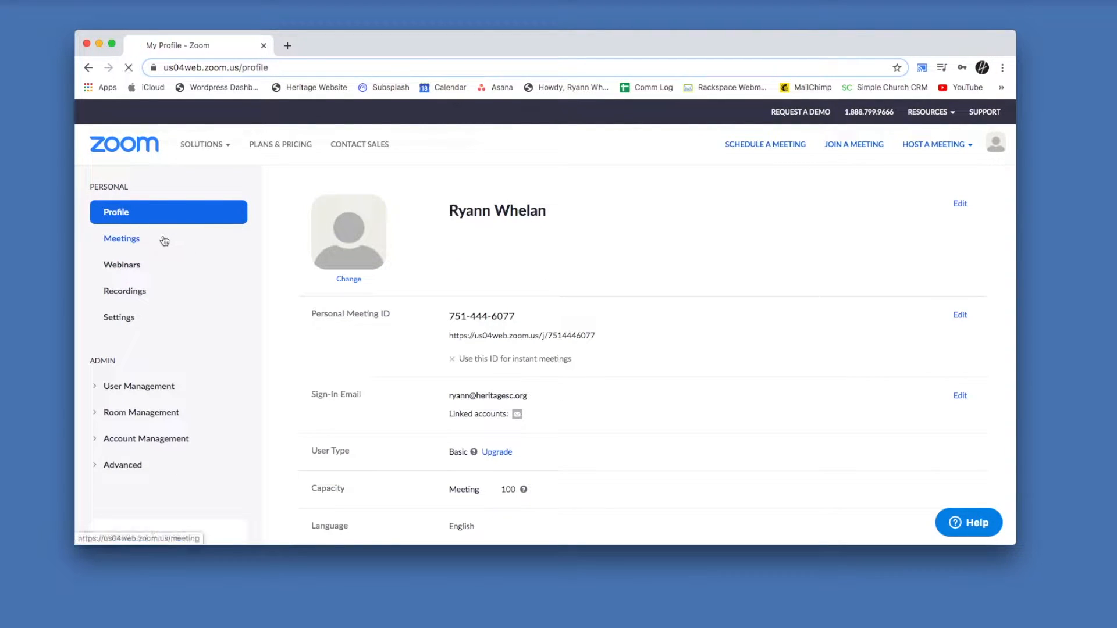
left_click(121, 238)
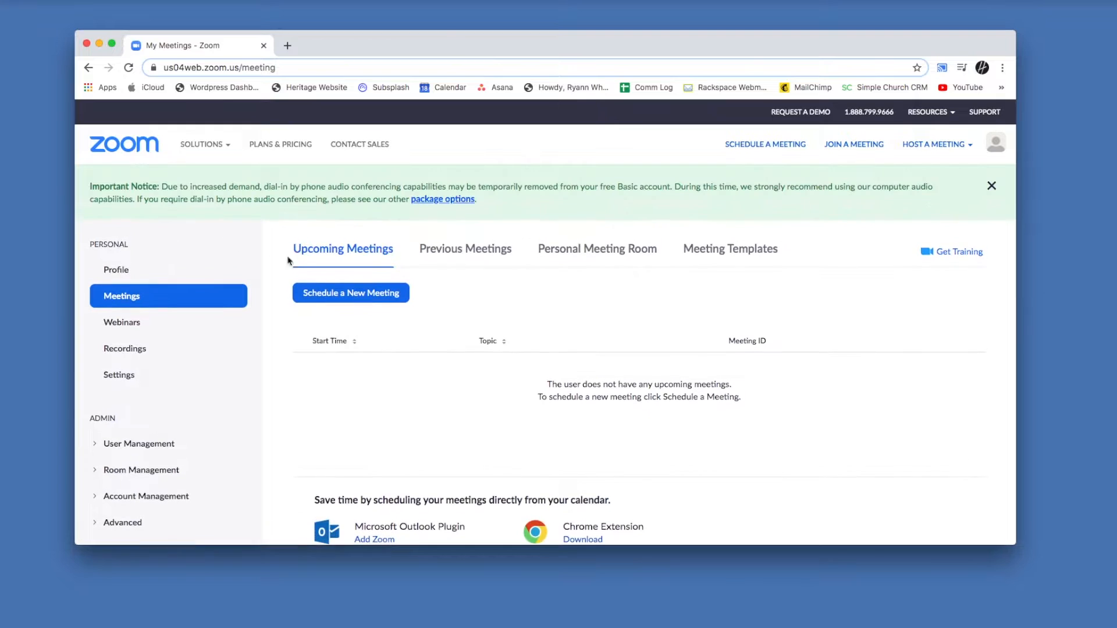
left_click(350, 293)
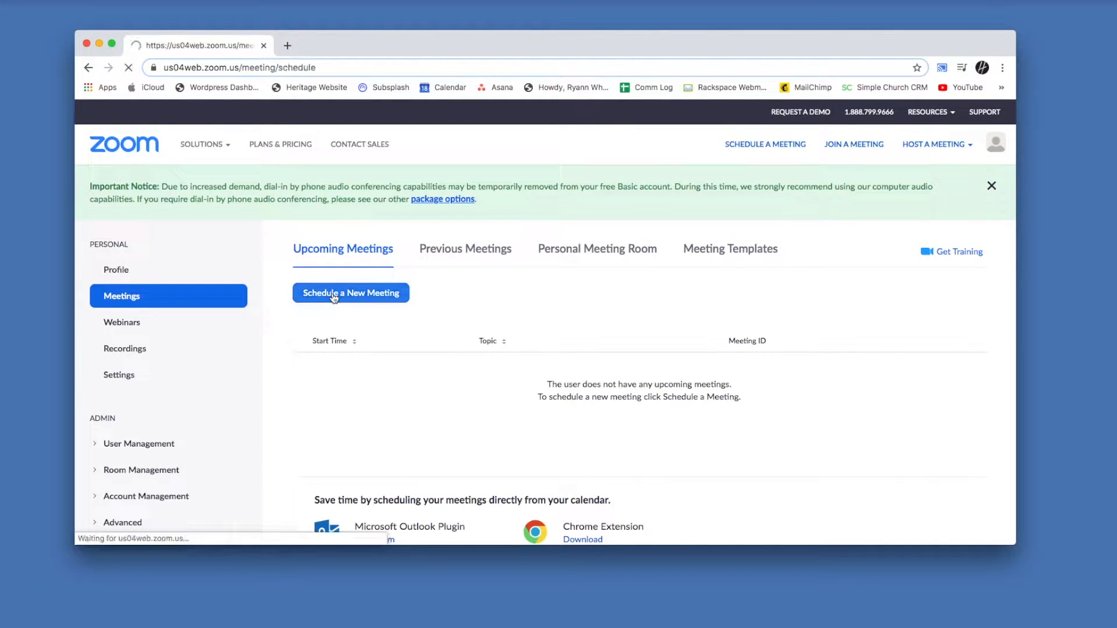
Keep the date 03/23/2020 and set the meeting start time to 5:30 PM
left_click(350, 293)
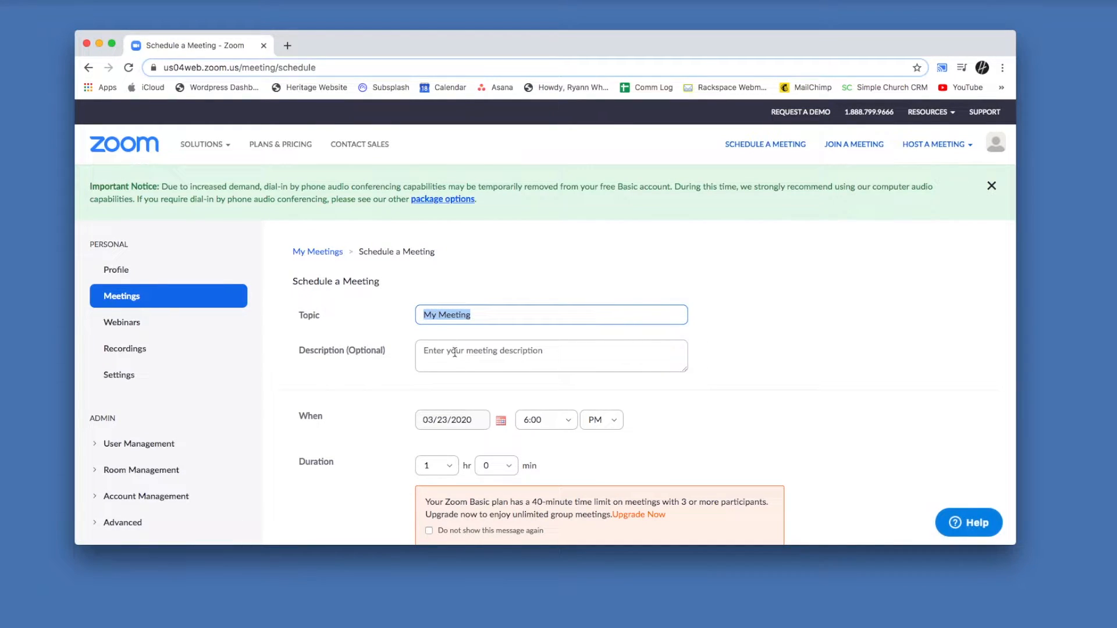
scroll("down", 3)
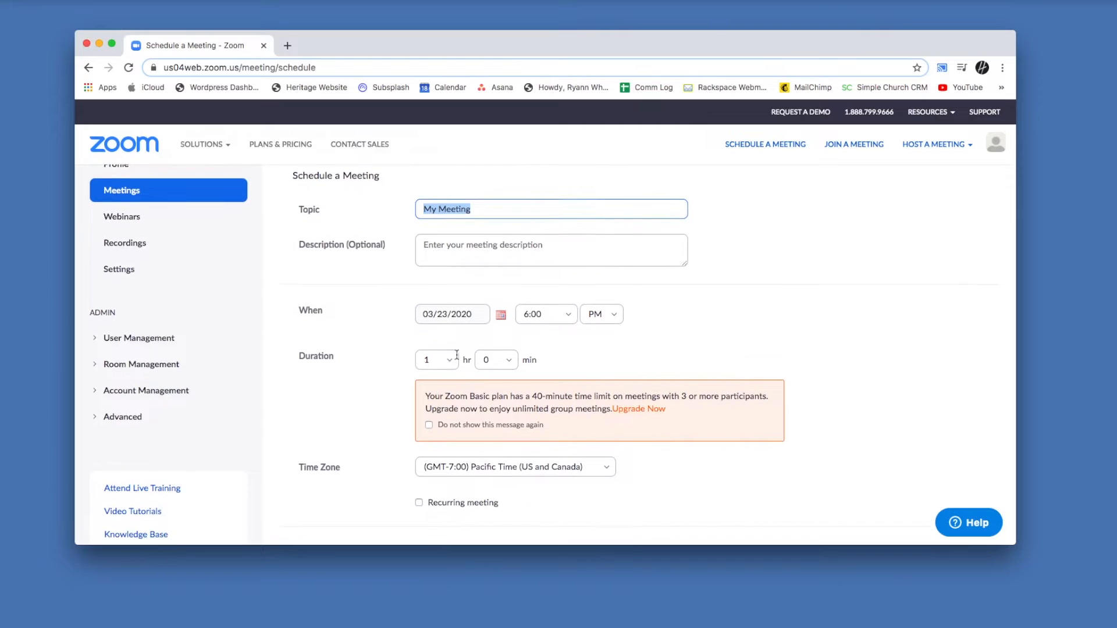
left_click(452, 314)
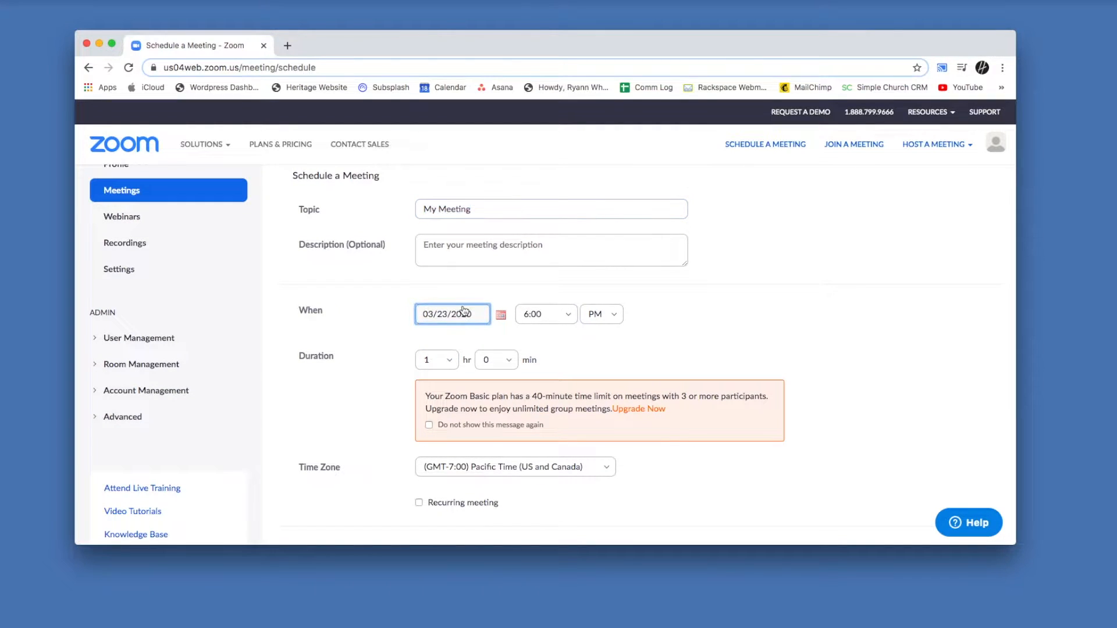
left_click(541, 314)
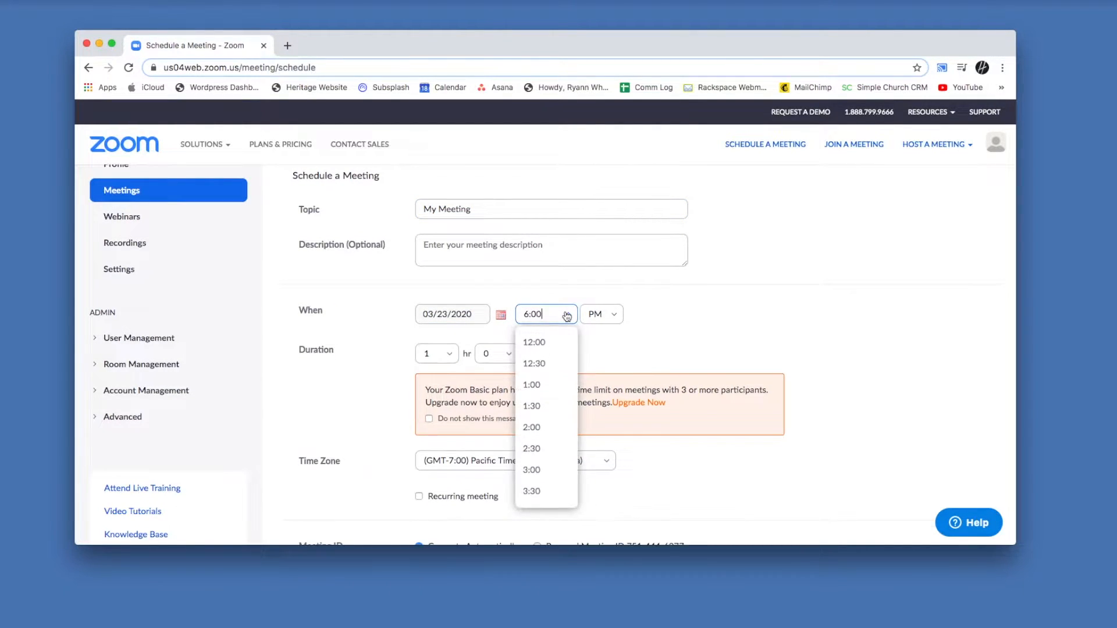
scroll("down", 3)
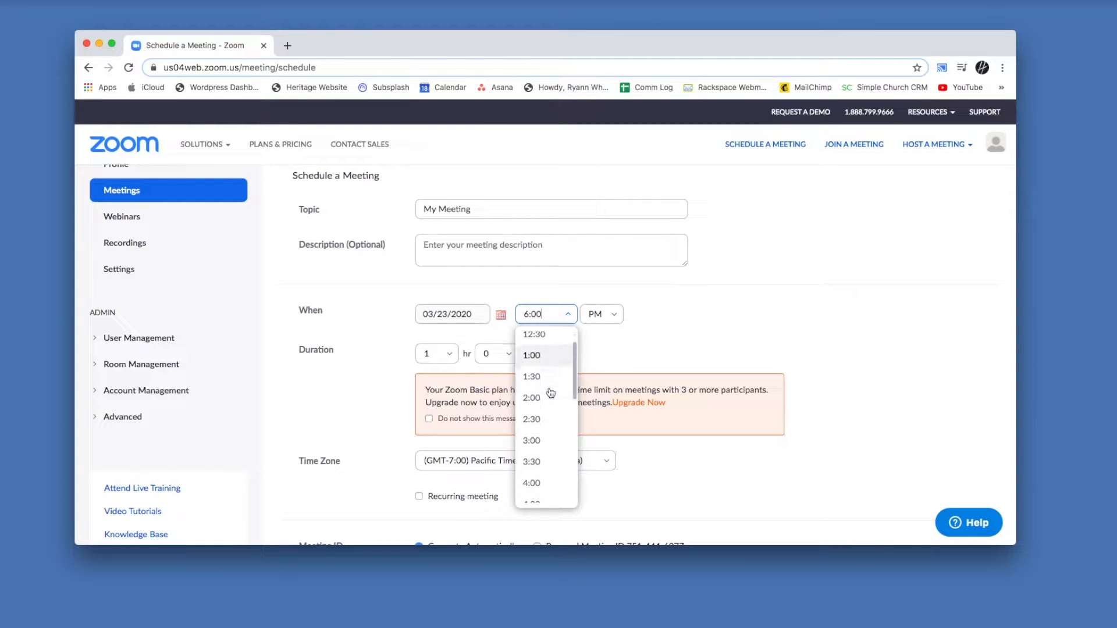
scroll("down", 3)
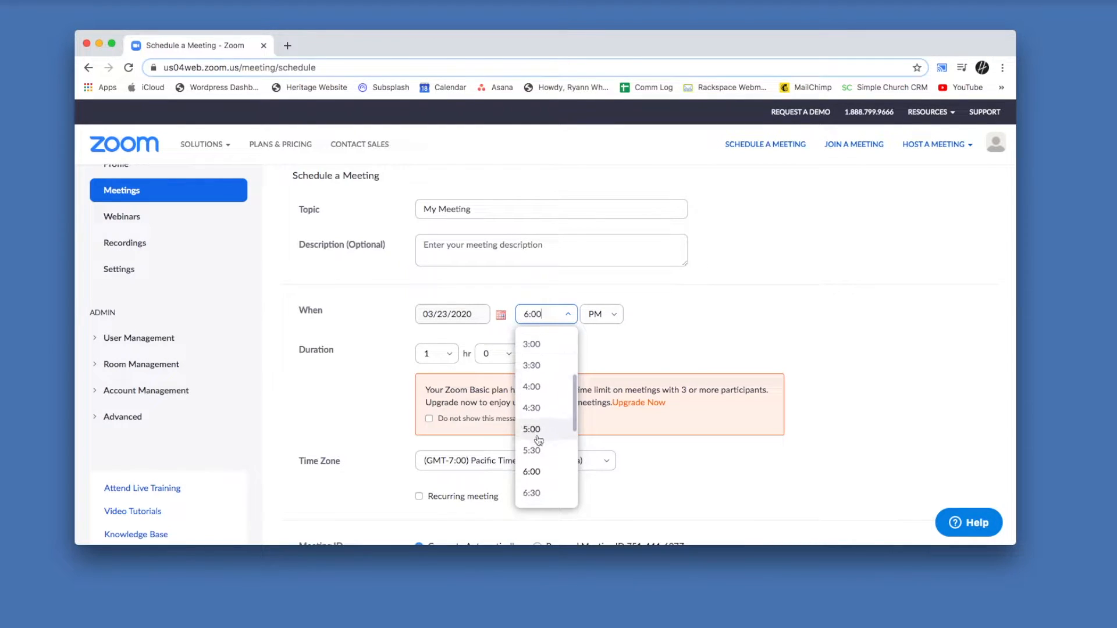
left_click(532, 452)
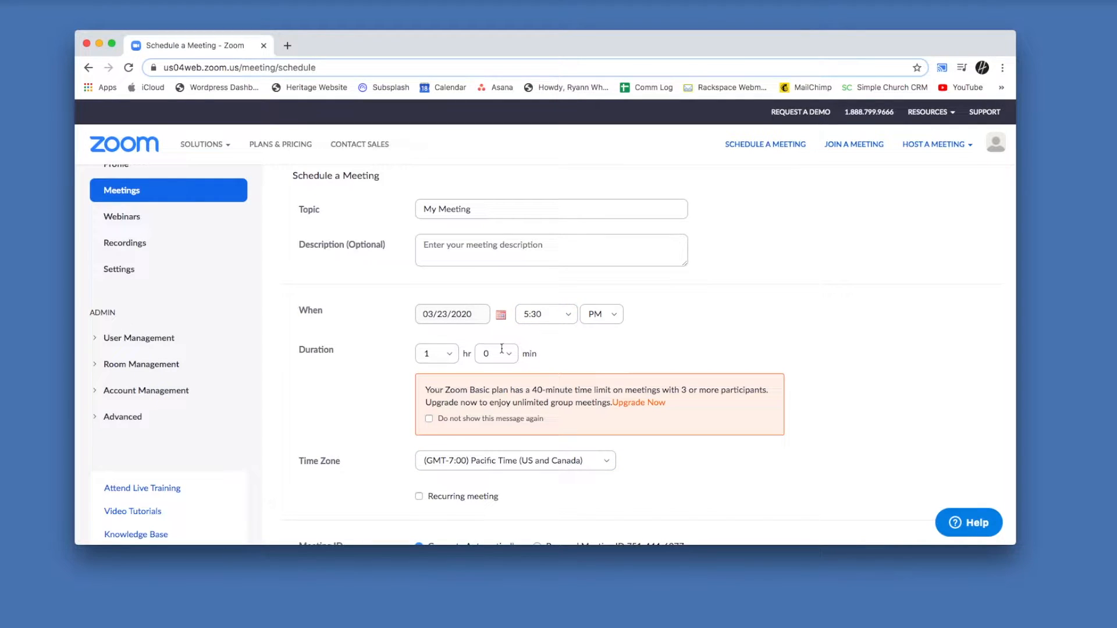
Set the meeting duration to 0 hr 15 min
left_click(436, 353)
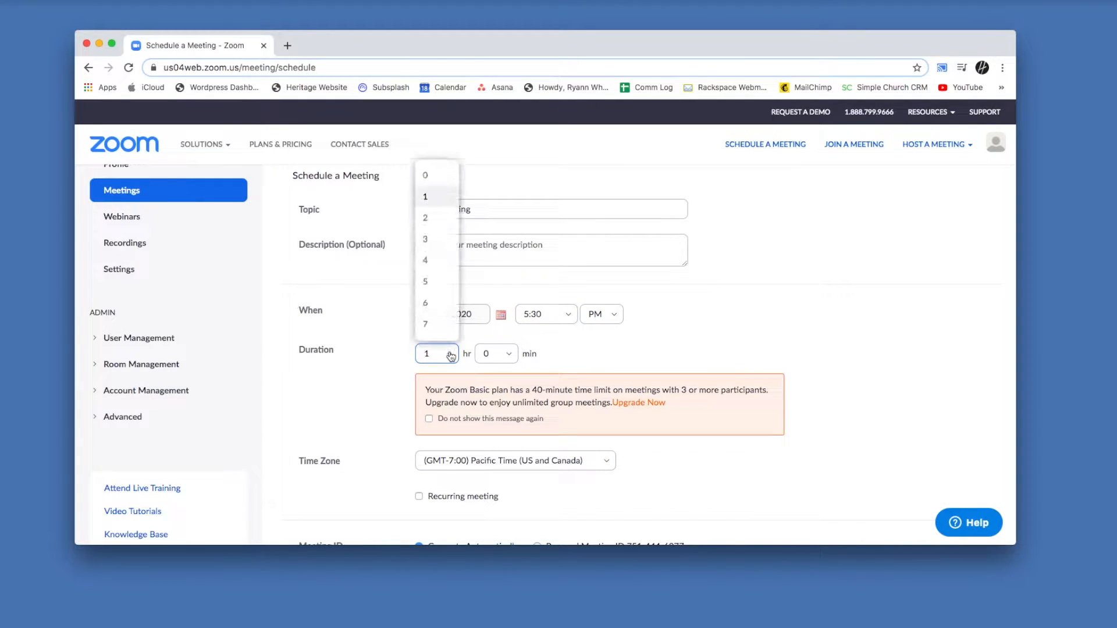
mouse_move(593, 365)
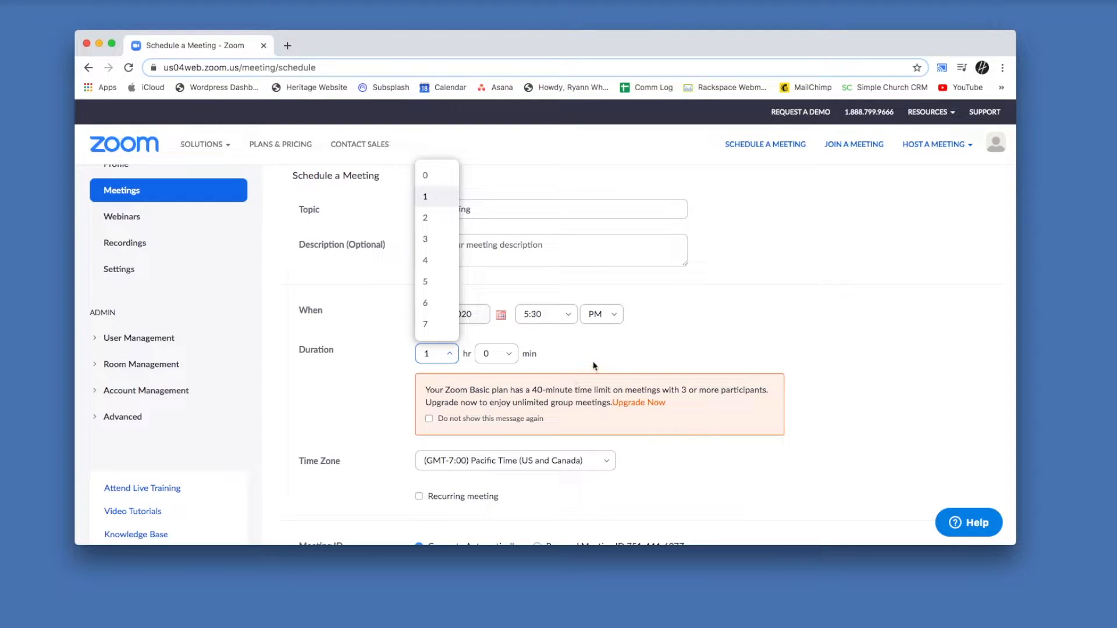
left_click(423, 176)
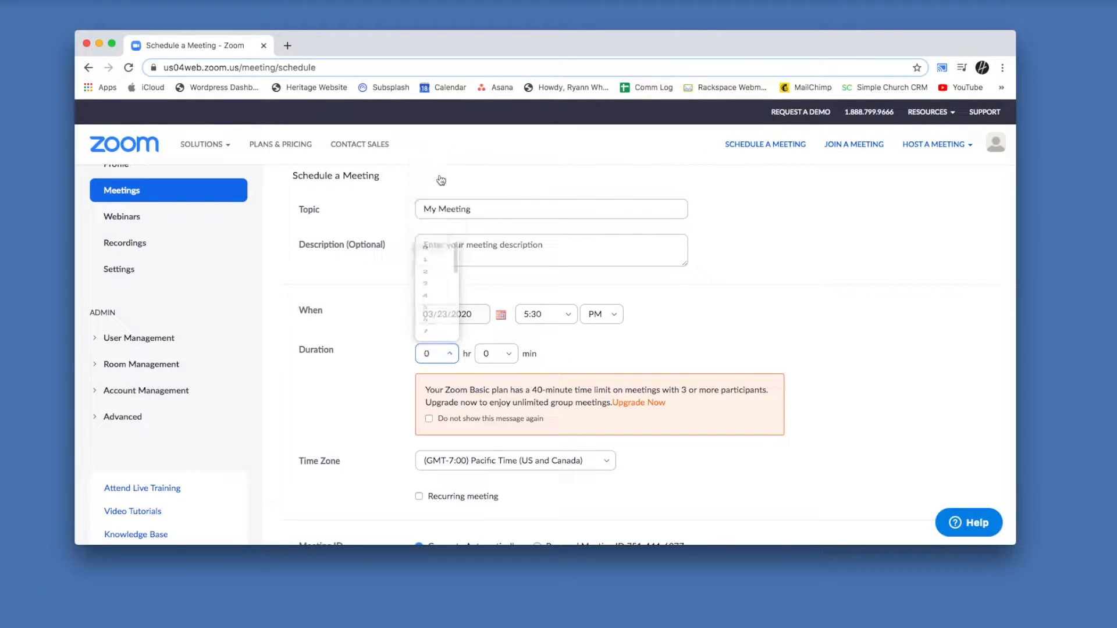
left_click(496, 354)
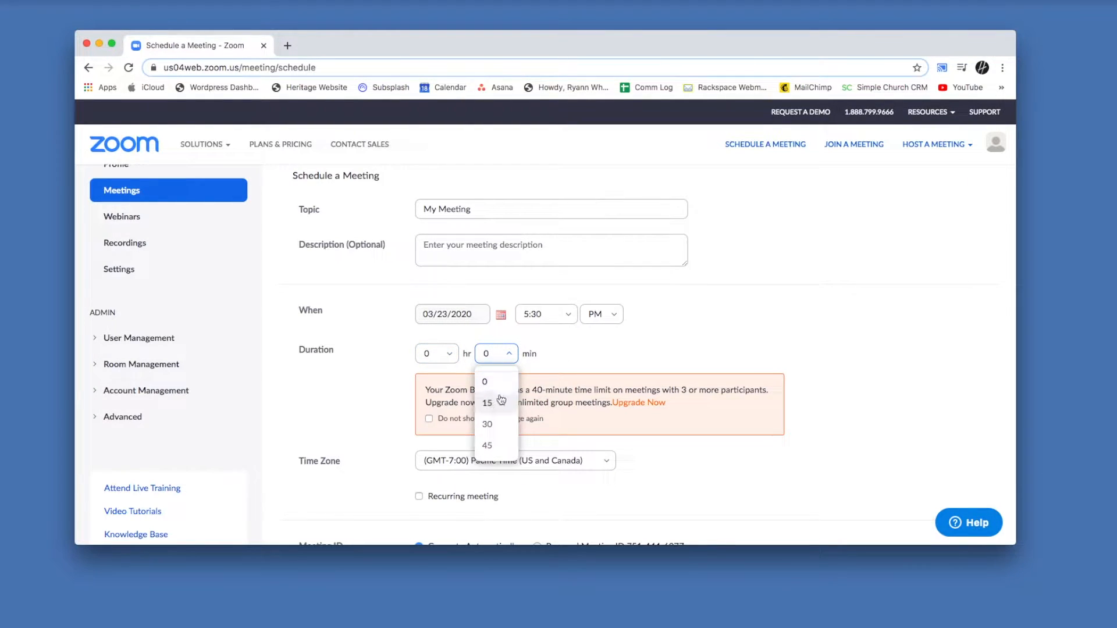
left_click(487, 403)
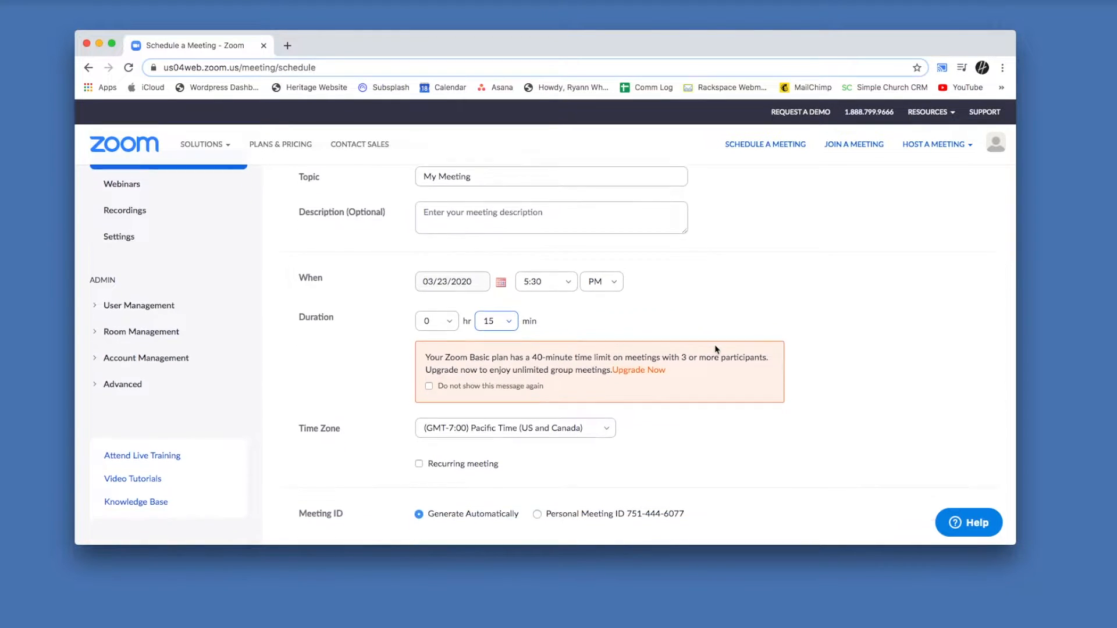
Save the scheduled meeting and view its details page with time, Meeting ID and Join URL
scroll("down", 3)
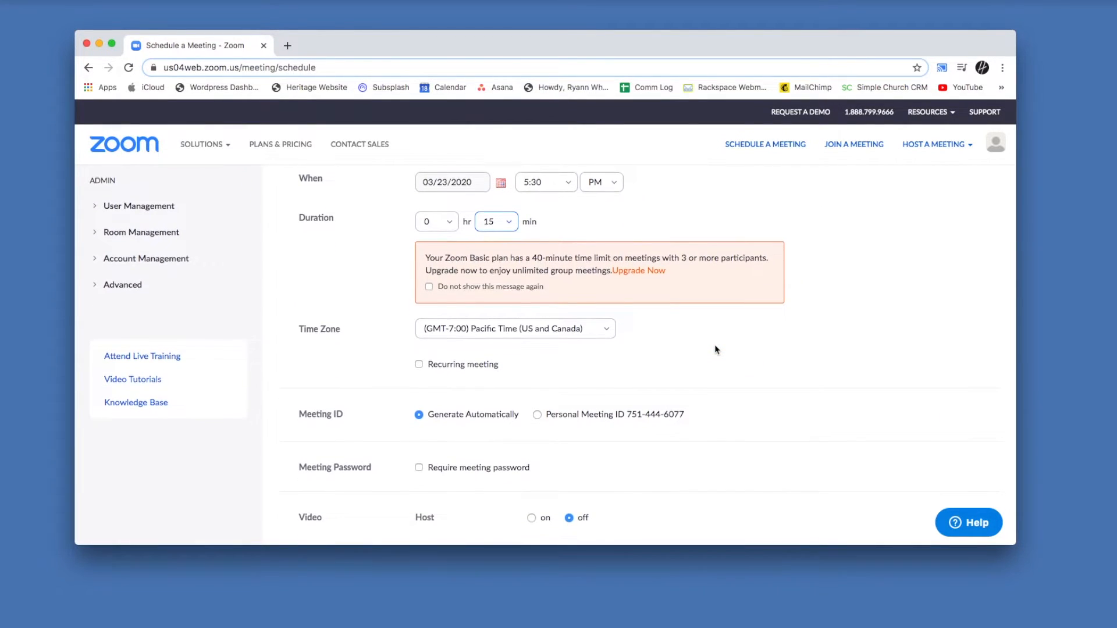
scroll("down", 3)
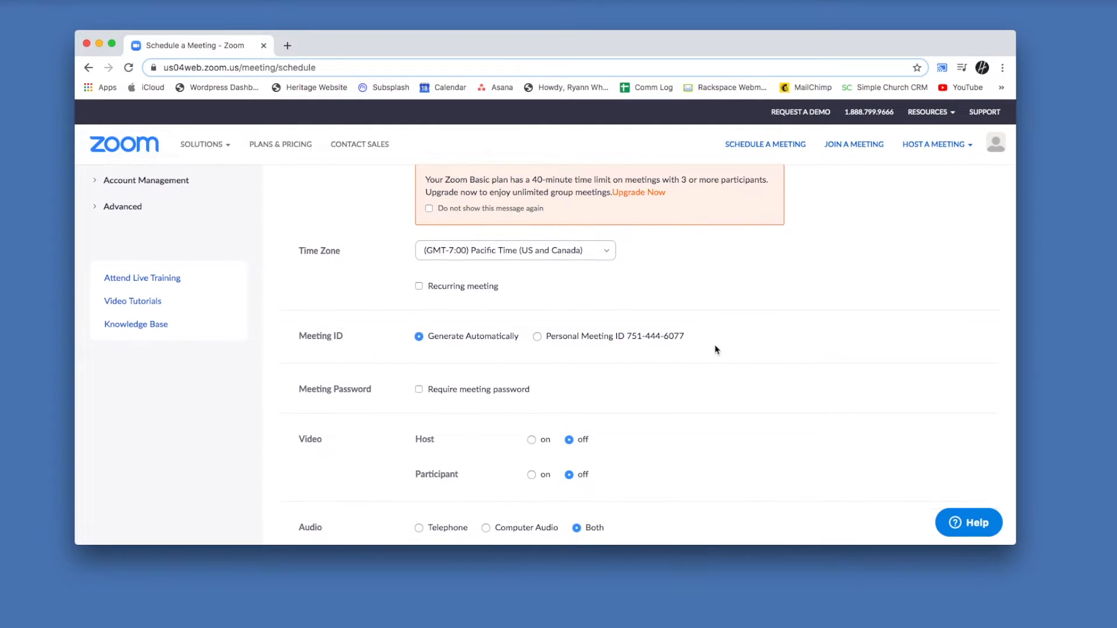
scroll("down", 3)
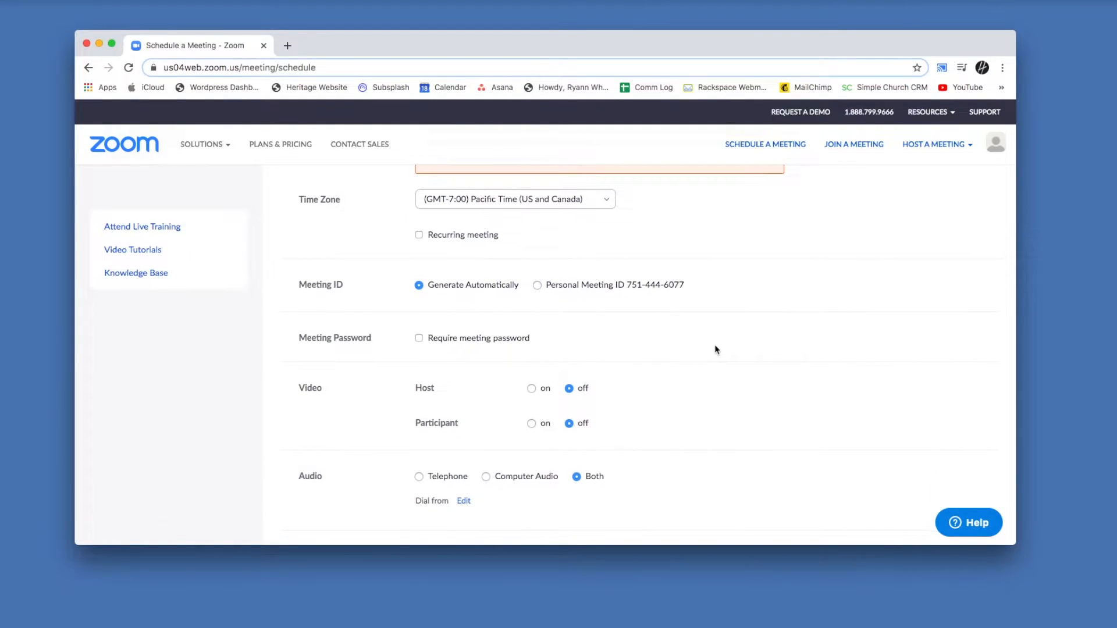
scroll("down", 3)
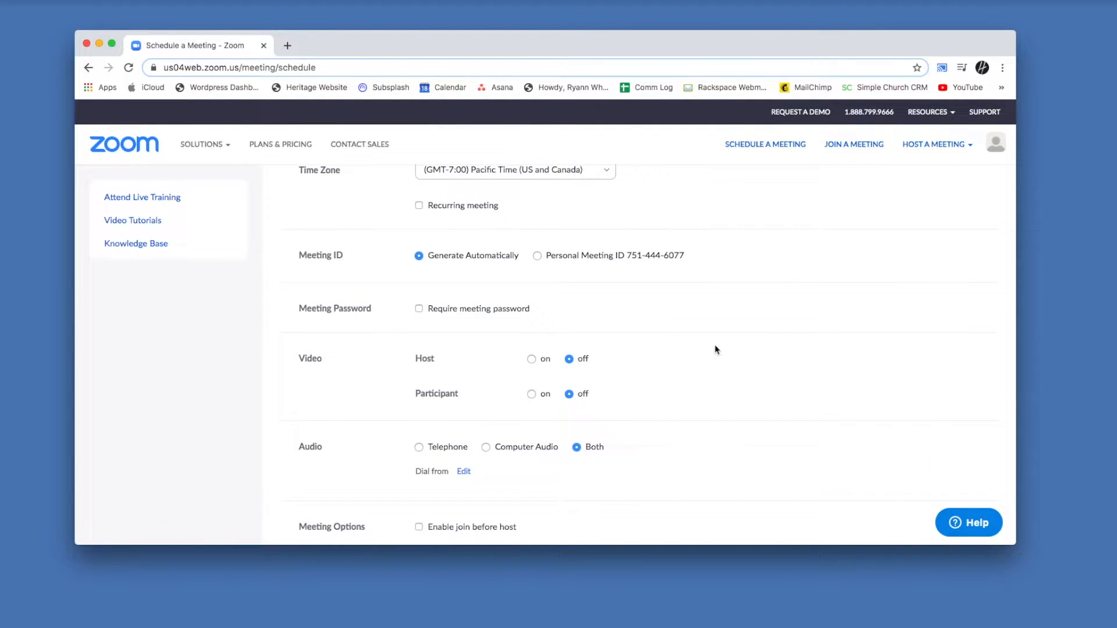
scroll("down", 3)
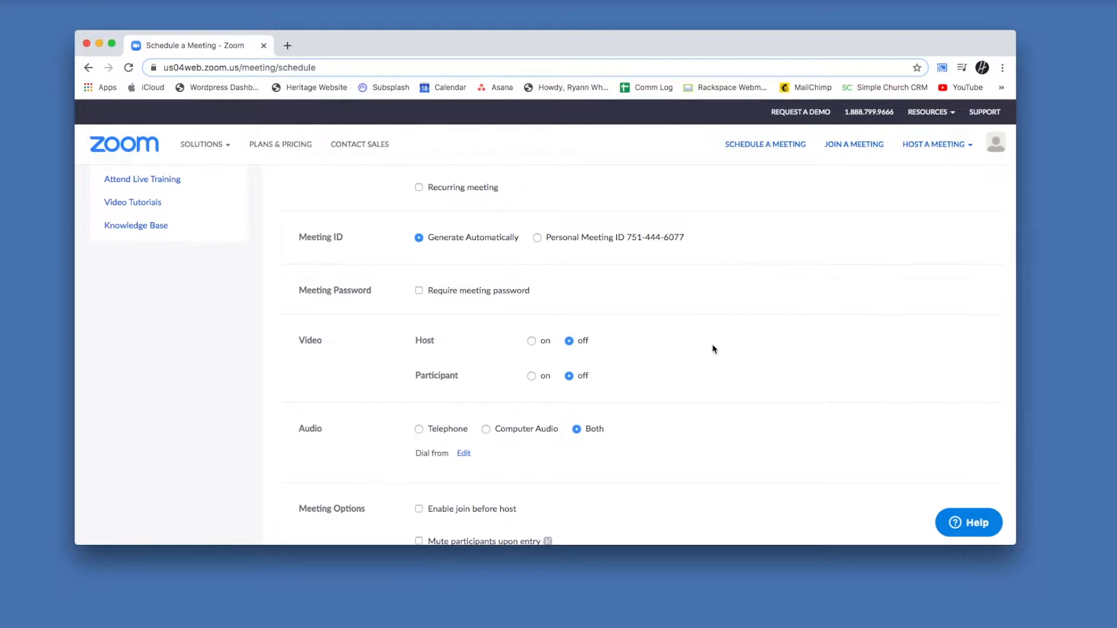
scroll("down", 3)
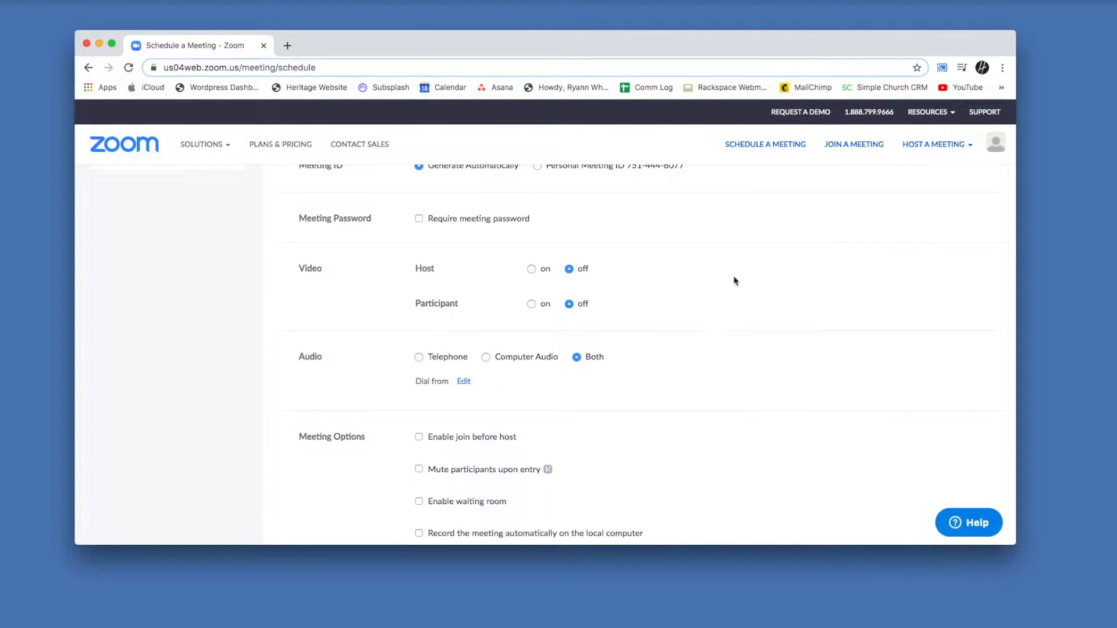
scroll("down", 3)
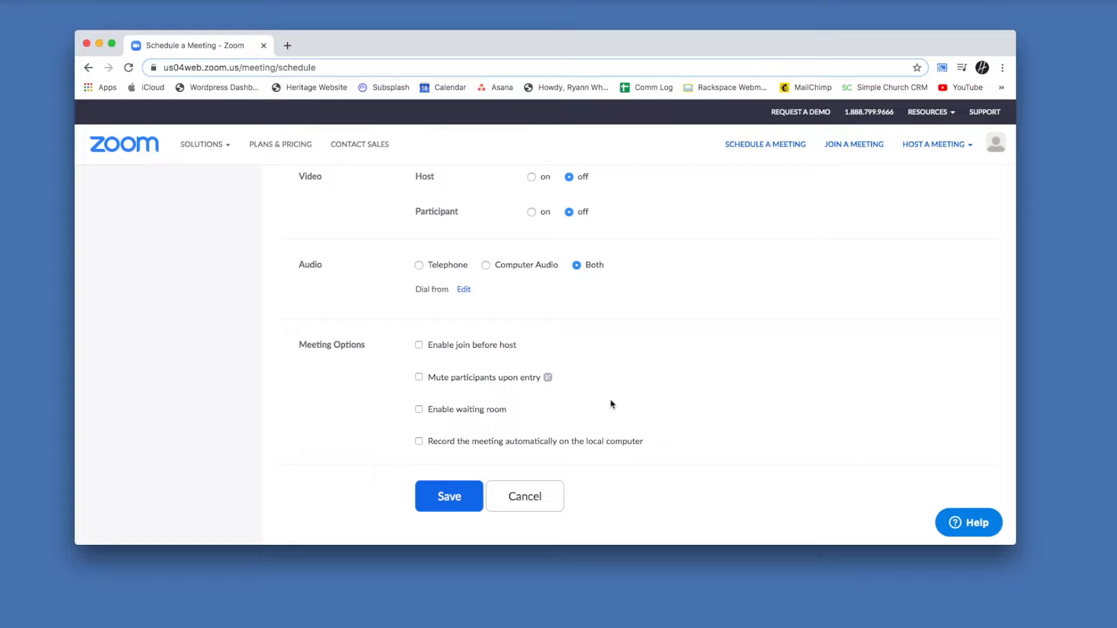
left_click(449, 496)
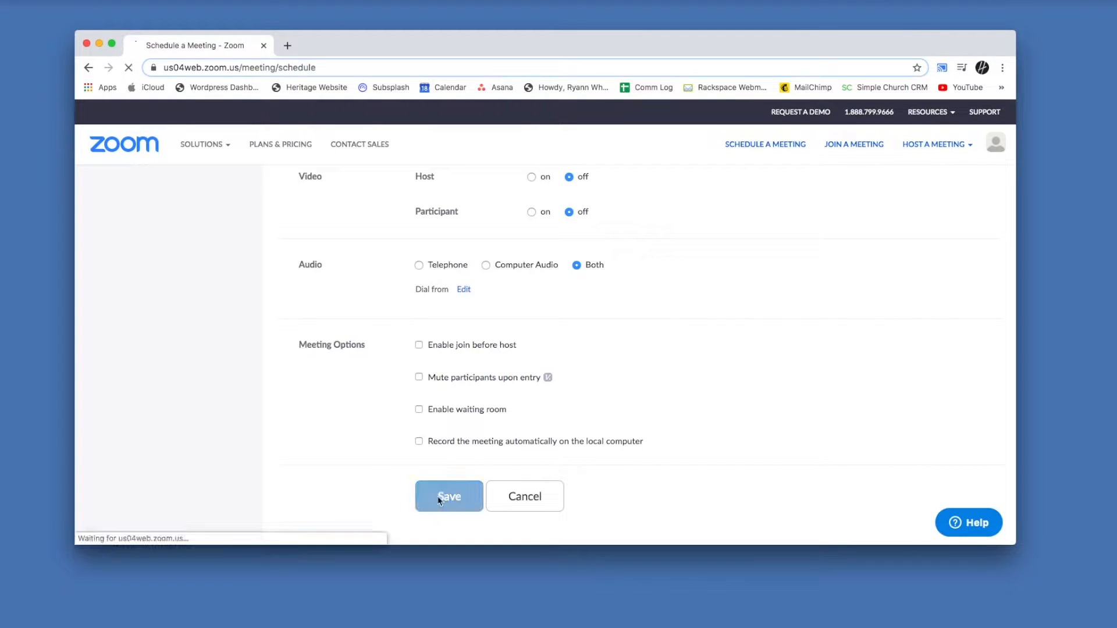
left_click(449, 496)
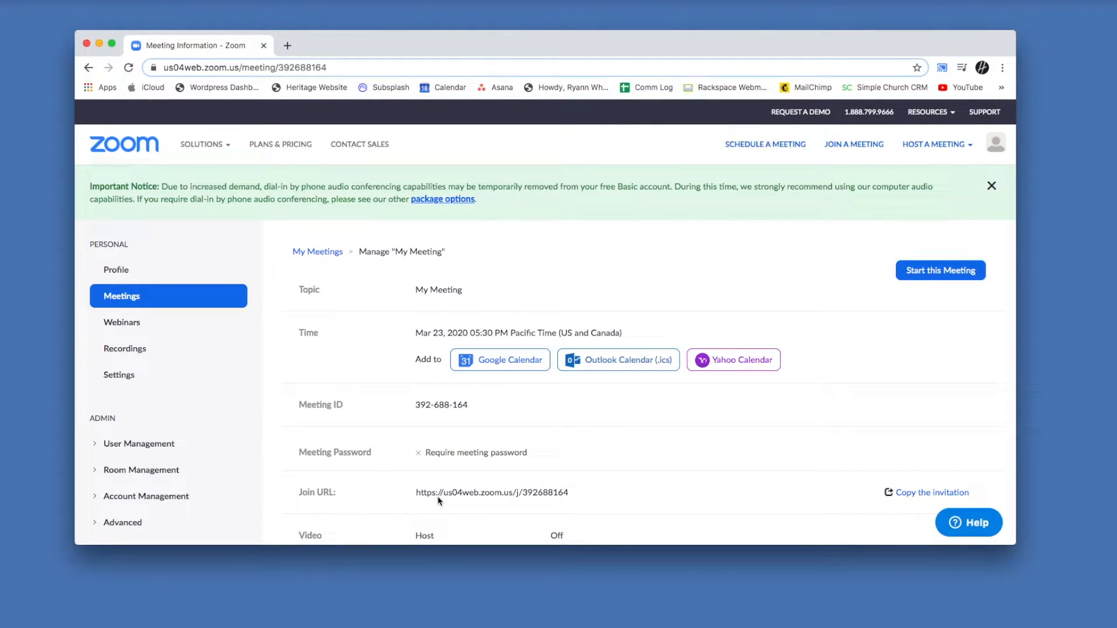
mouse_move(614, 465)
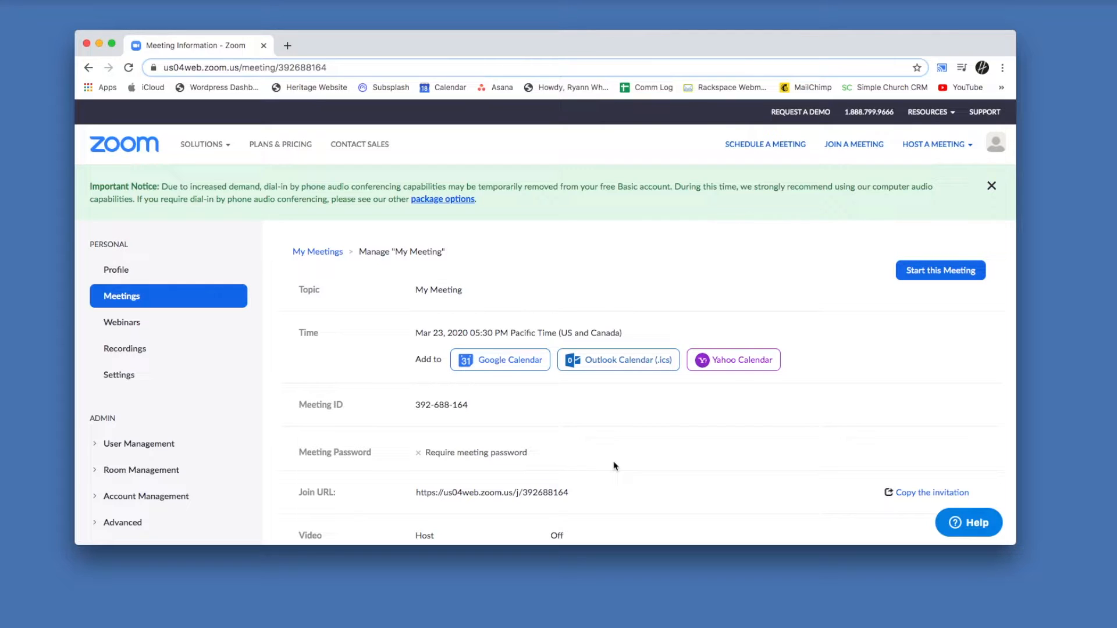
scroll("down", 3)
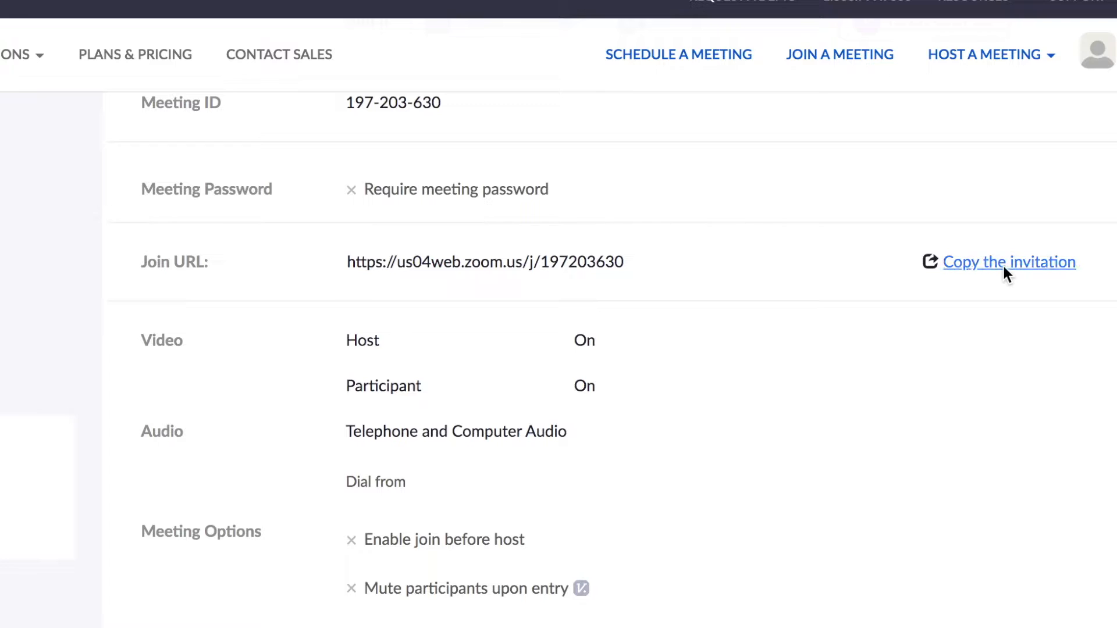
Copy the full meeting invitation text and paste it into a new Mail message
left_click(1009, 262)
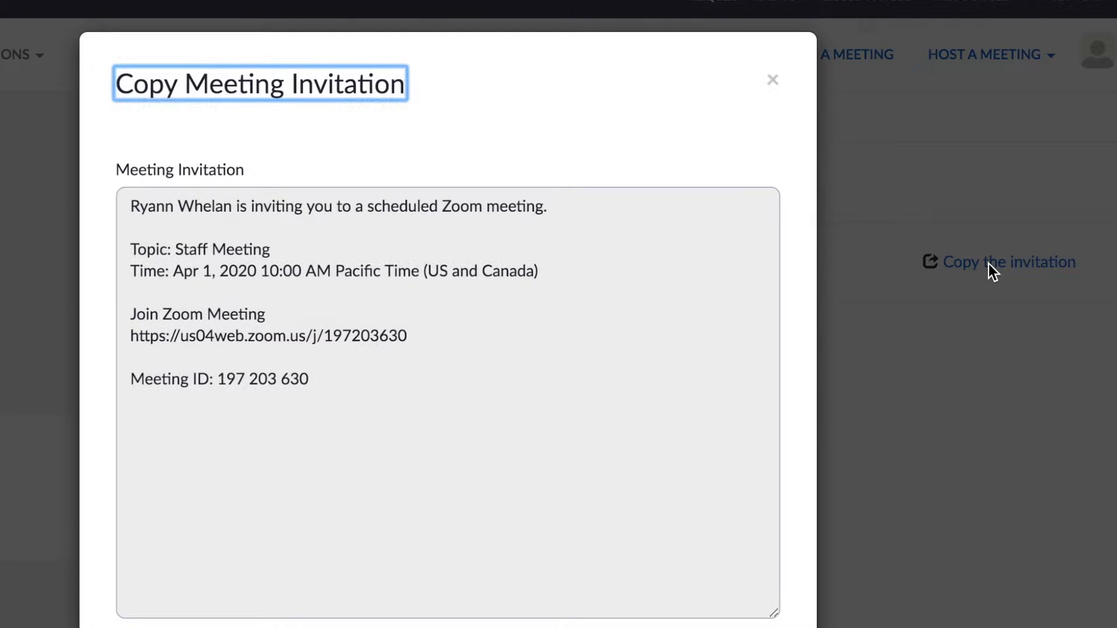
scroll("down", 3)
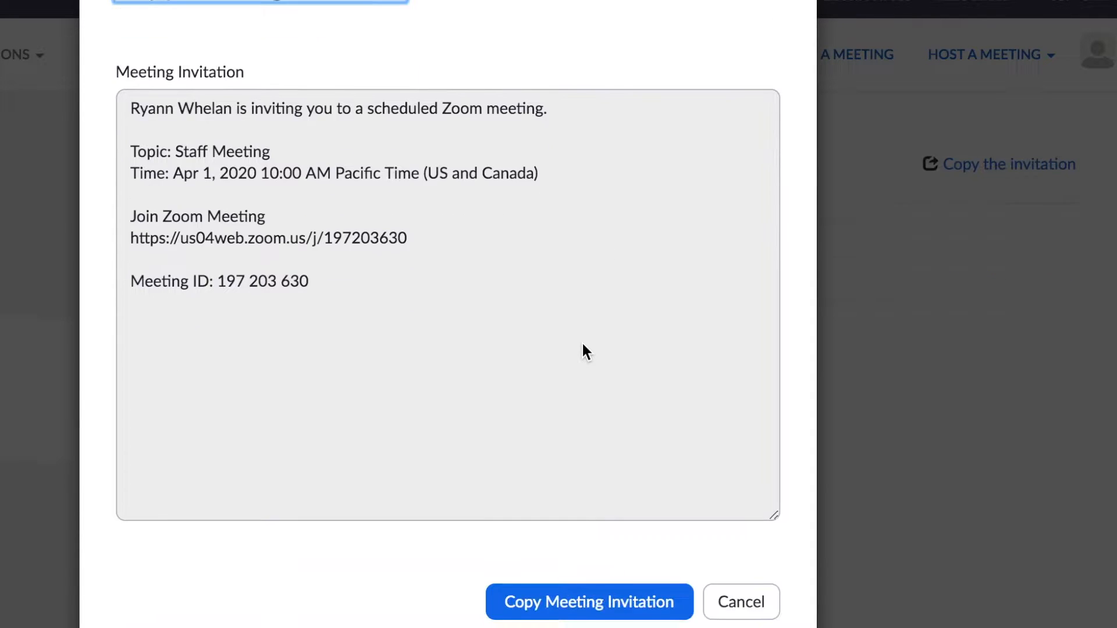
left_click(589, 559)
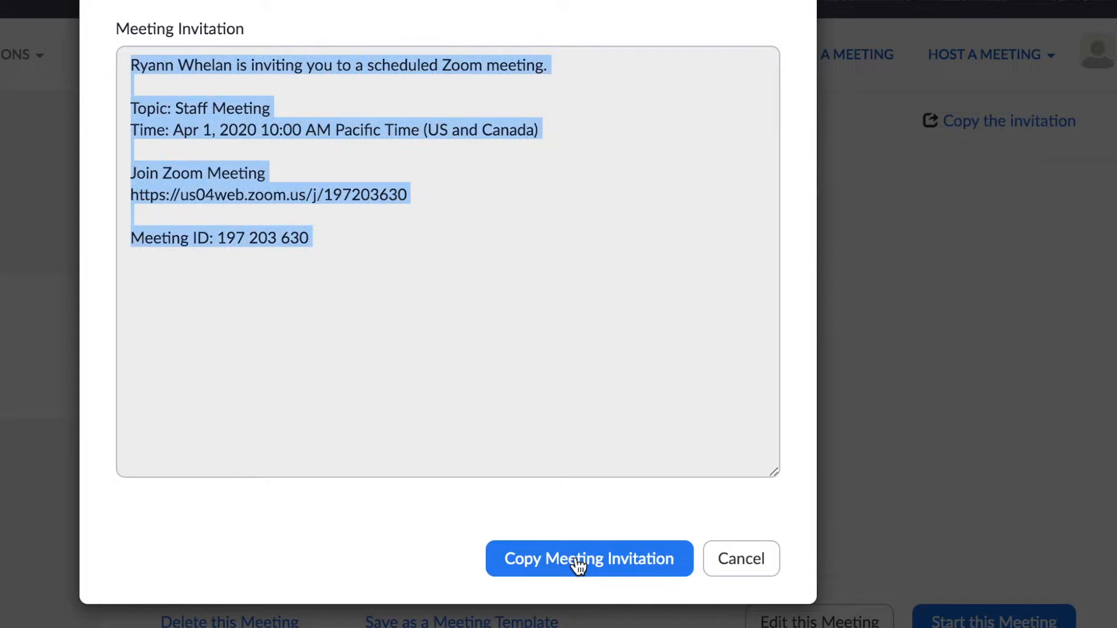
left_click(589, 559)
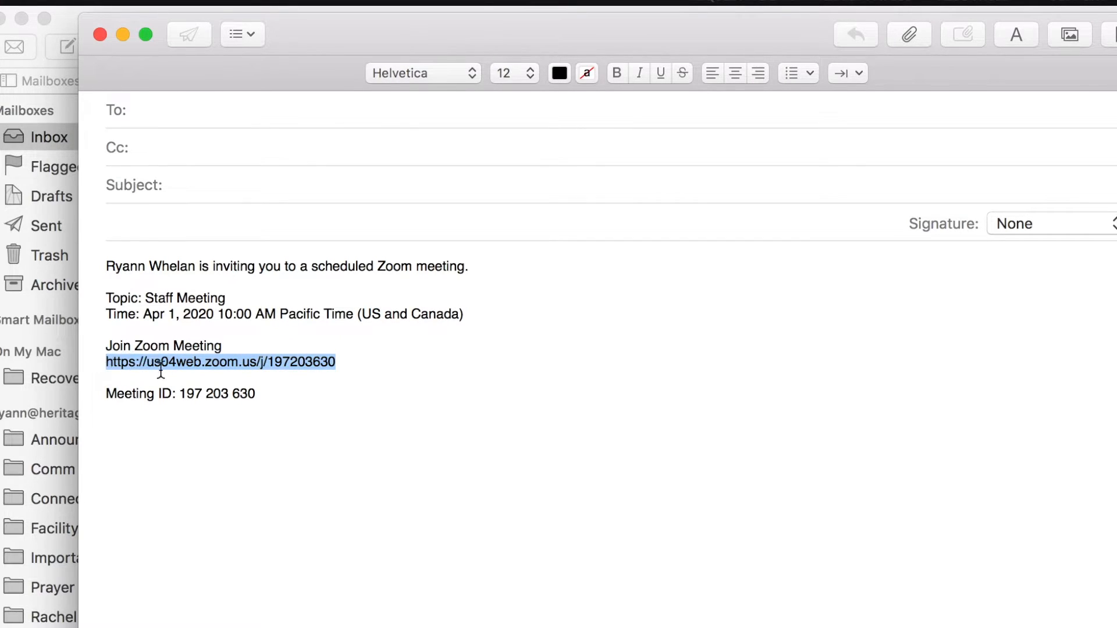
left_click(220, 362)
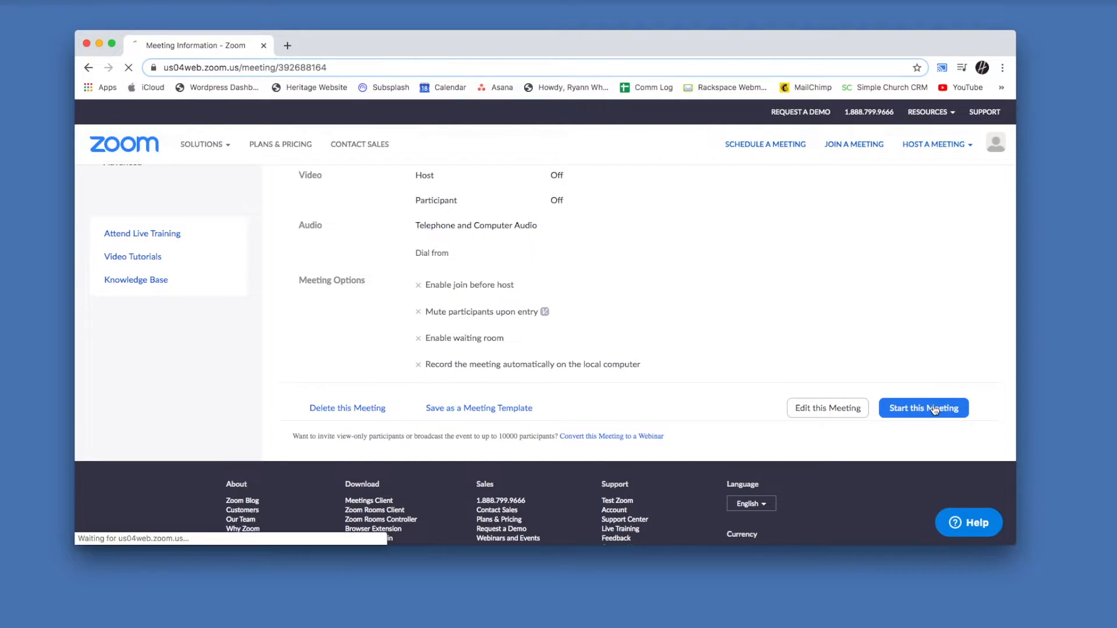
Start the scheduled meeting and allow the browser to hand it off to the Zoom app
left_click(923, 409)
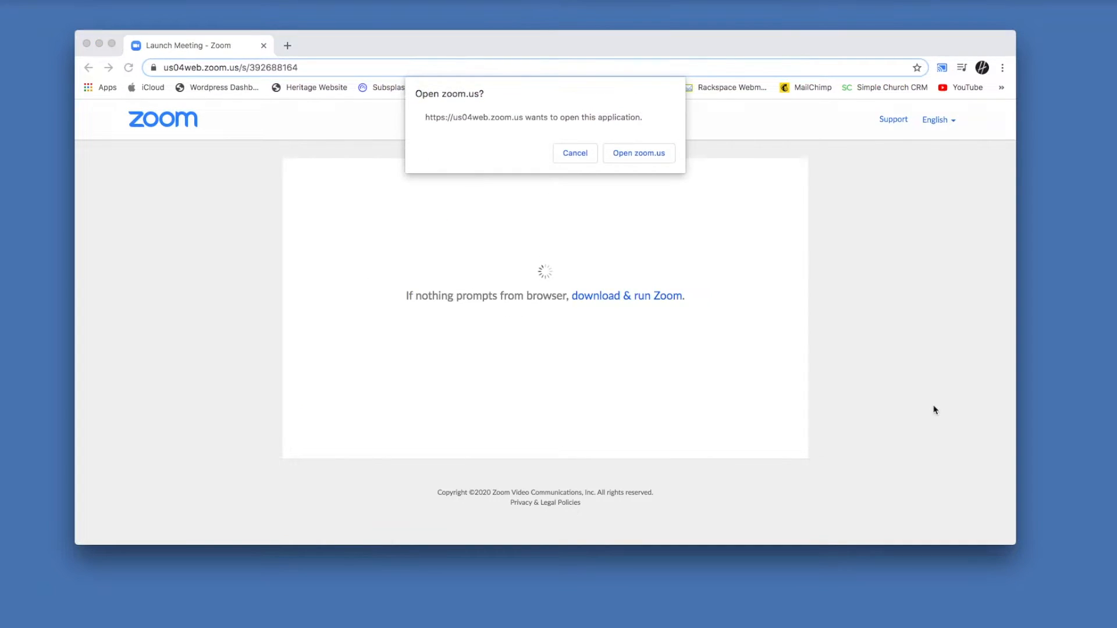
left_click(637, 152)
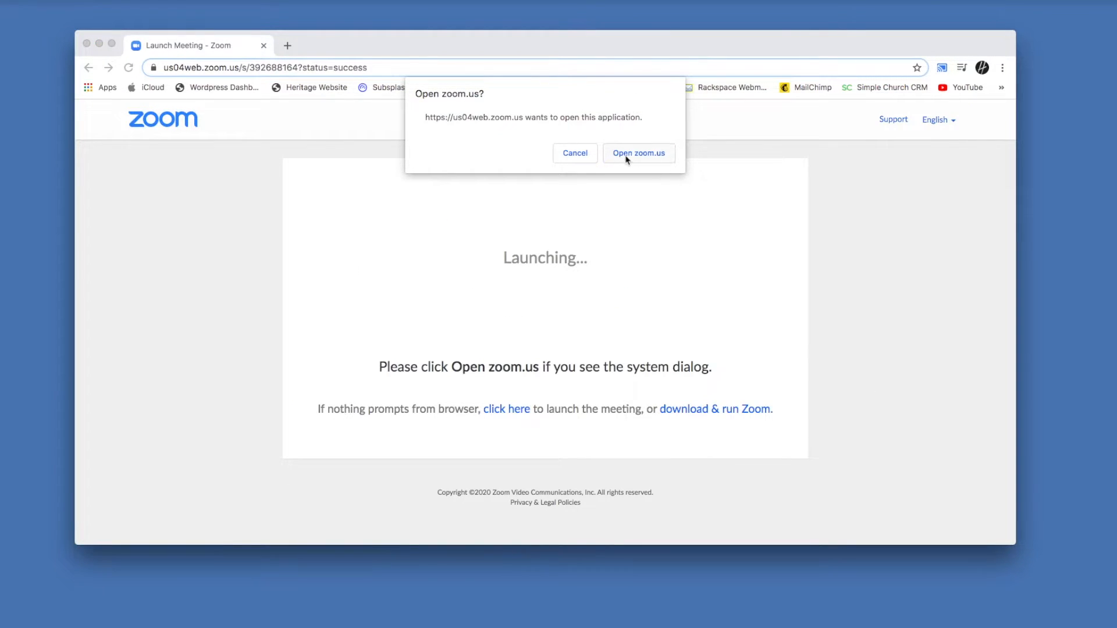
left_click(638, 153)
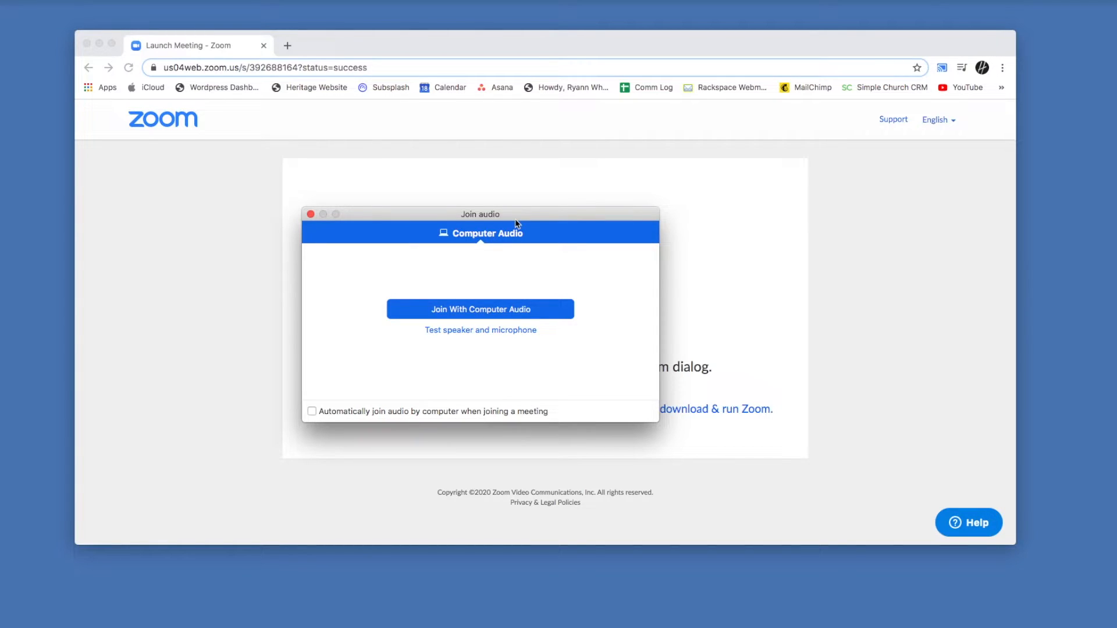
mouse_move(509, 257)
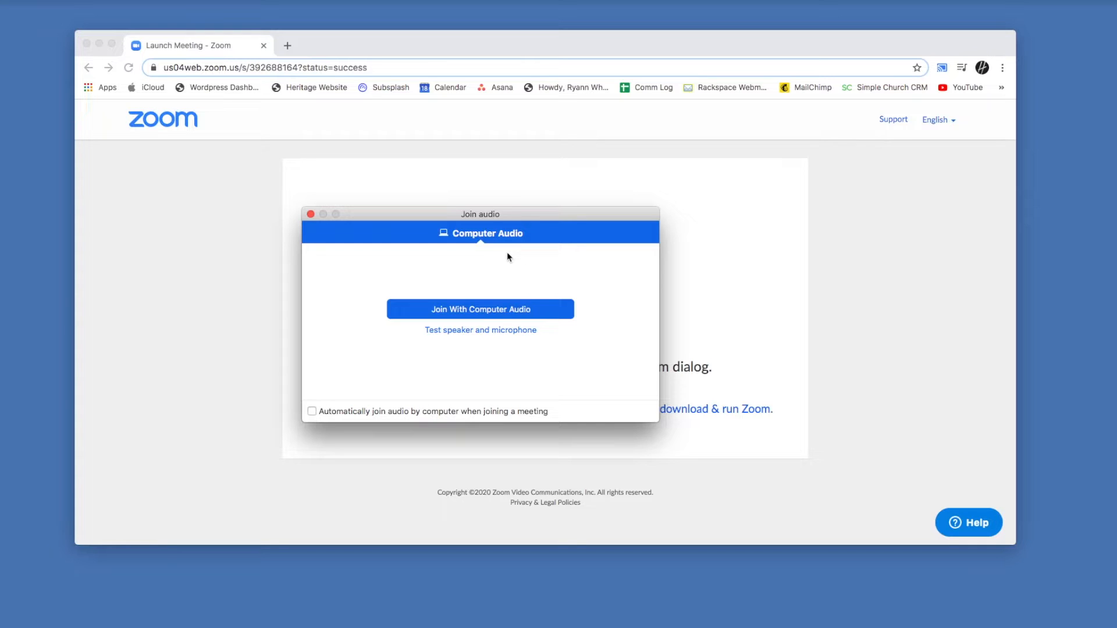
mouse_move(495, 300)
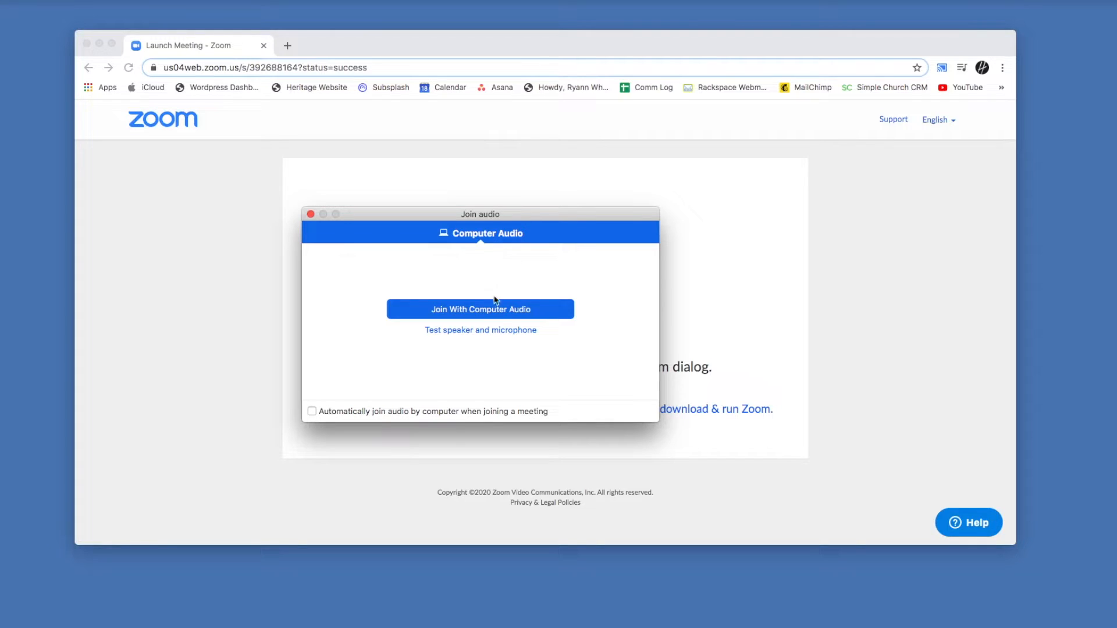
Join the meeting audio with Computer Audio
left_click(481, 310)
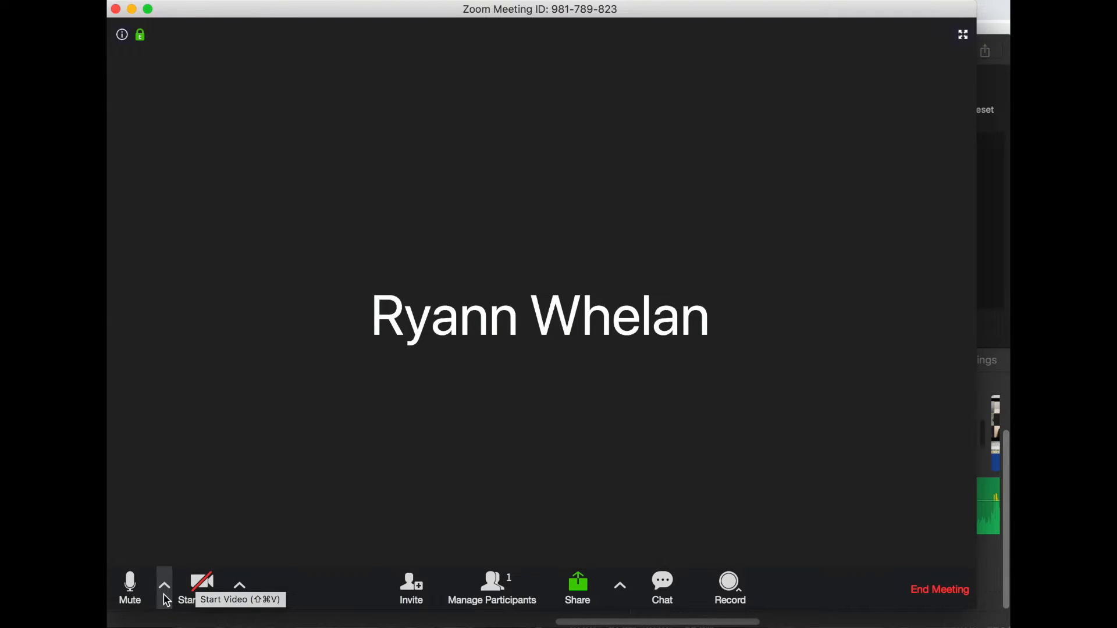
Mute my microphone, show the participants list and bring up the Invite window
left_click(164, 585)
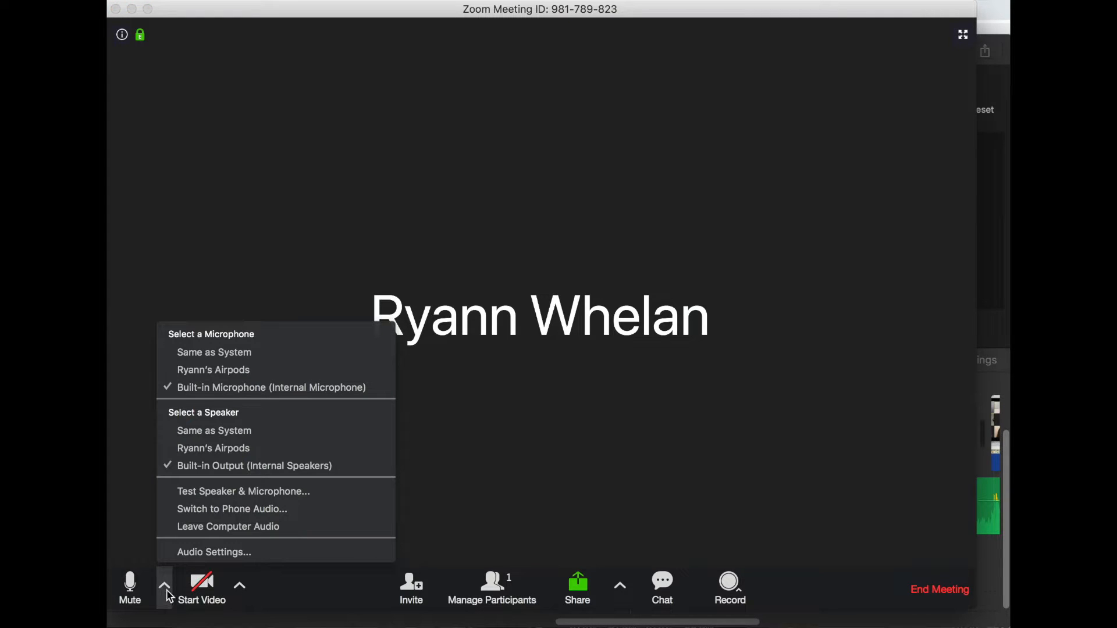
mouse_move(377, 496)
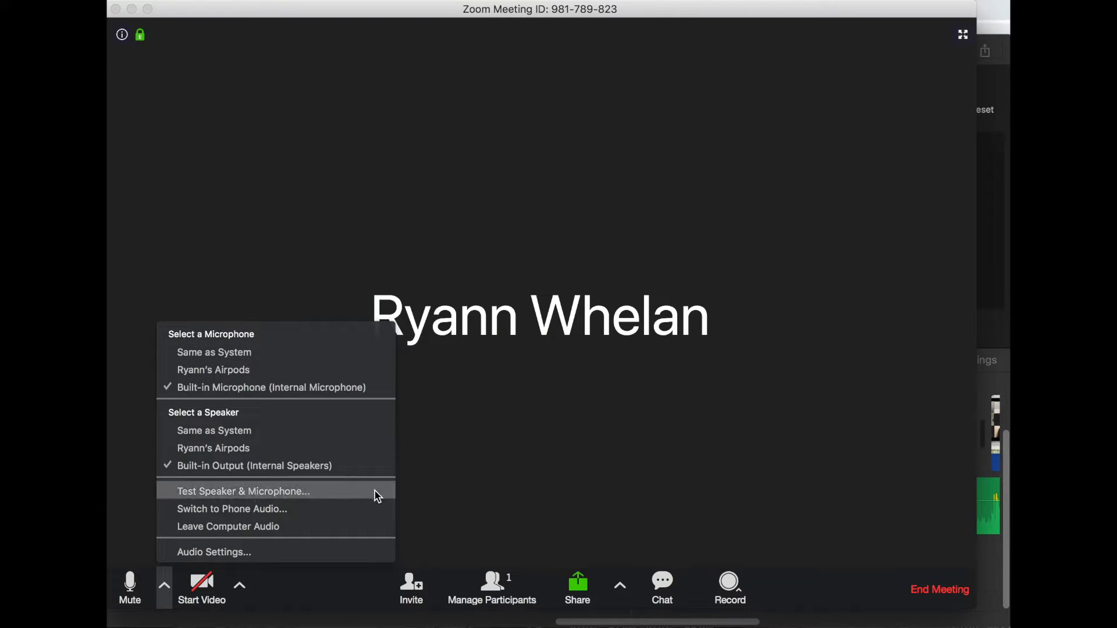
mouse_move(129, 584)
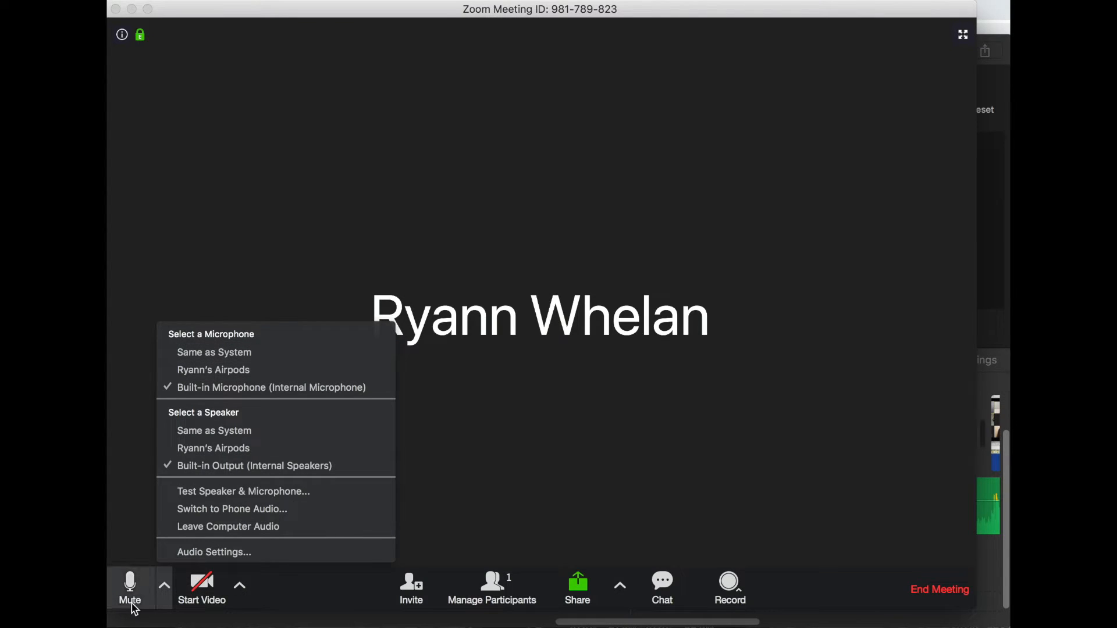
left_click(129, 584)
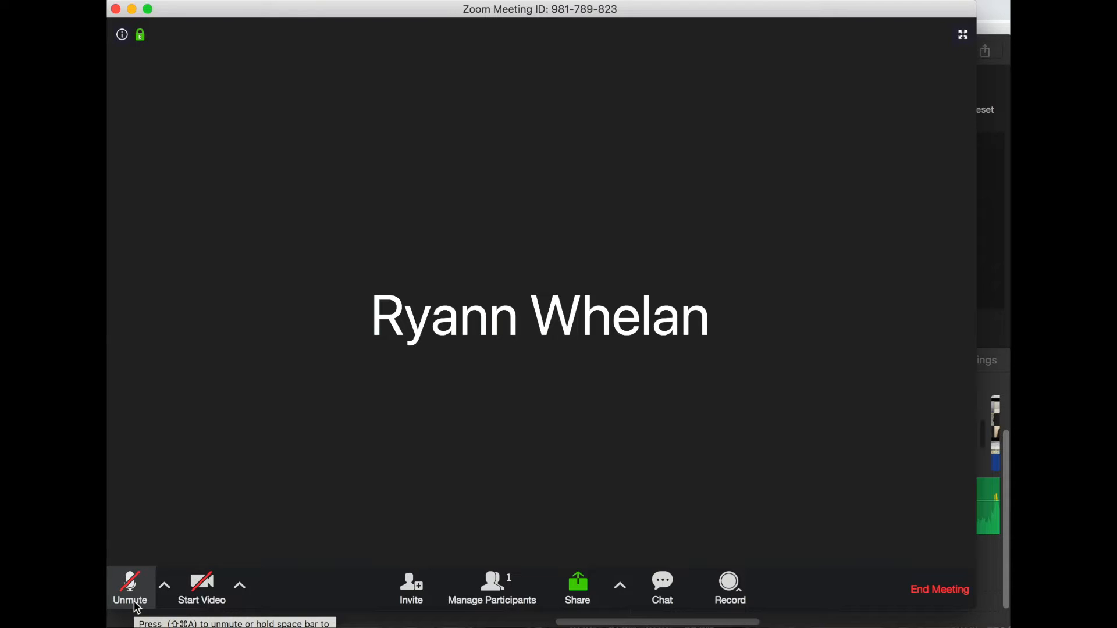
mouse_move(323, 589)
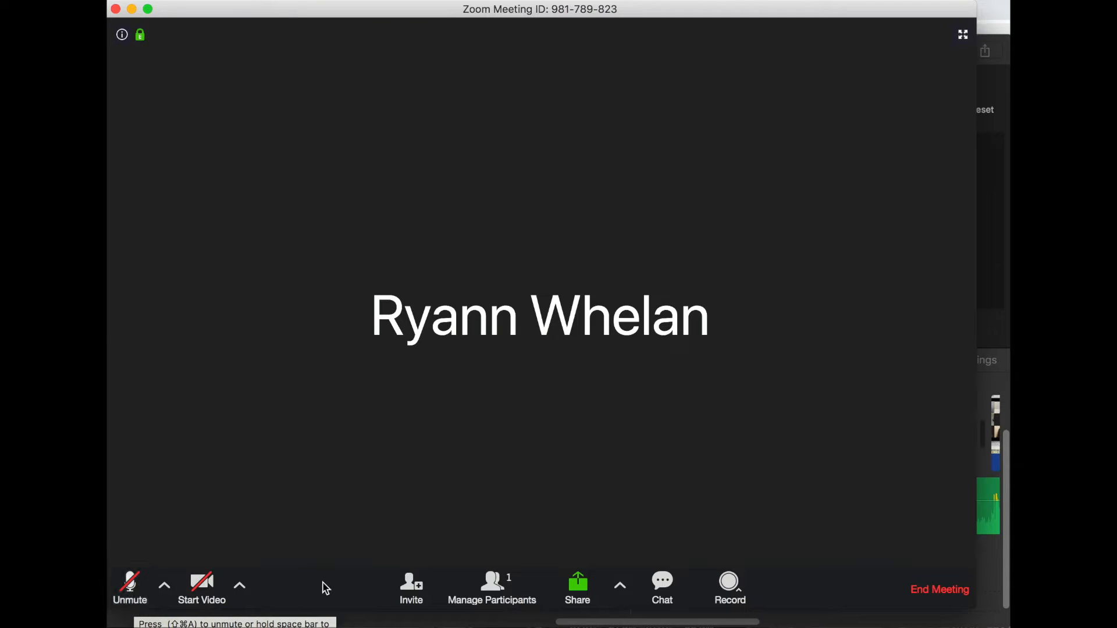
mouse_move(491, 584)
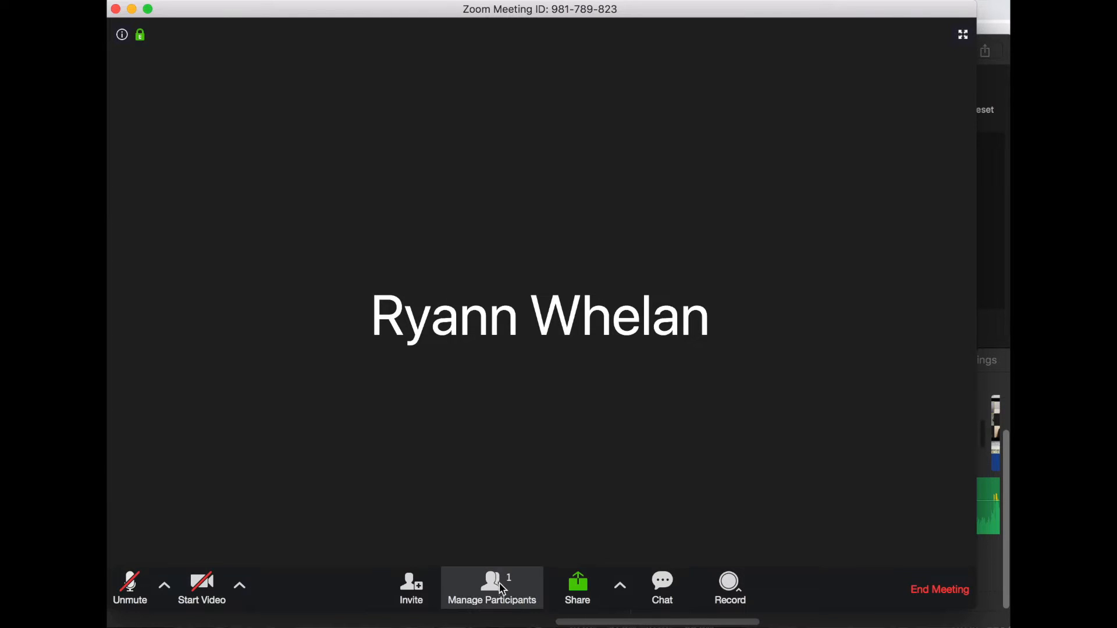
left_click(491, 584)
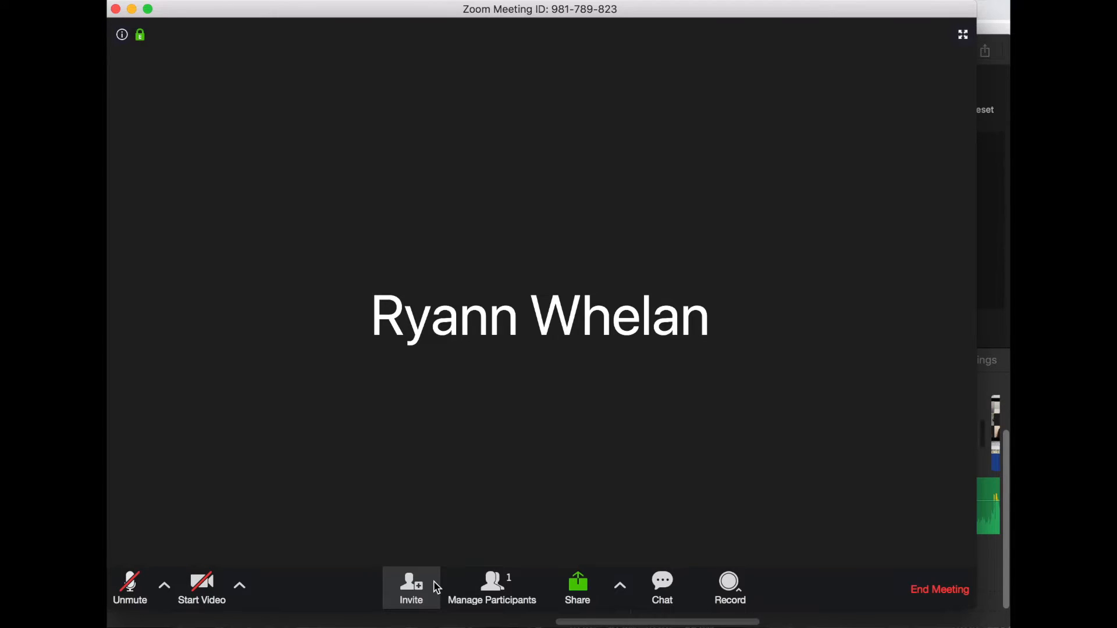
left_click(411, 584)
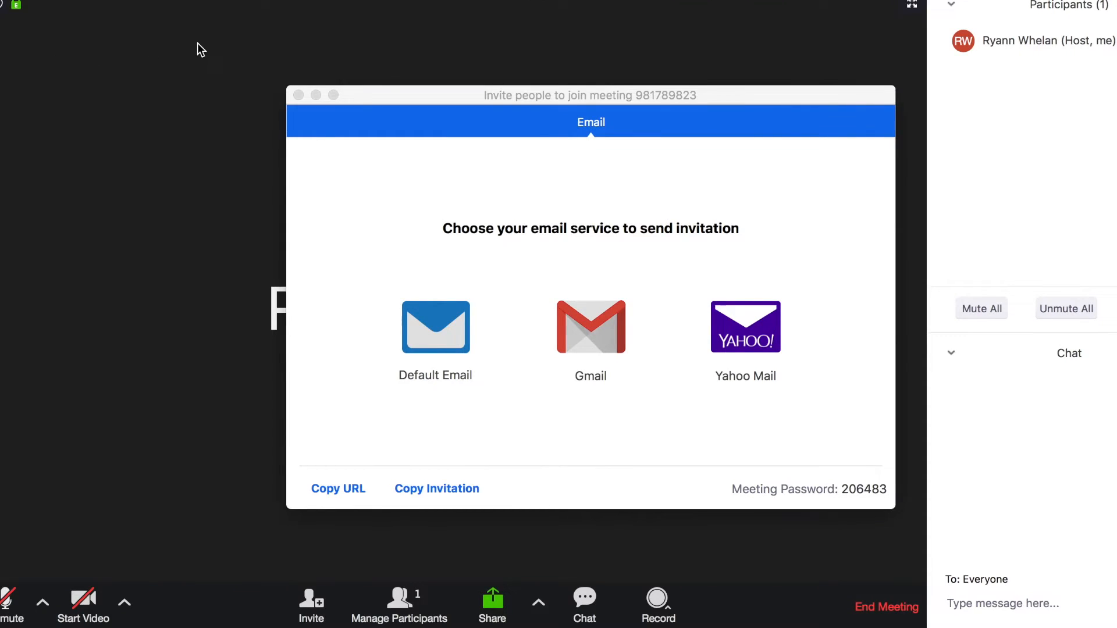
mouse_move(224, 46)
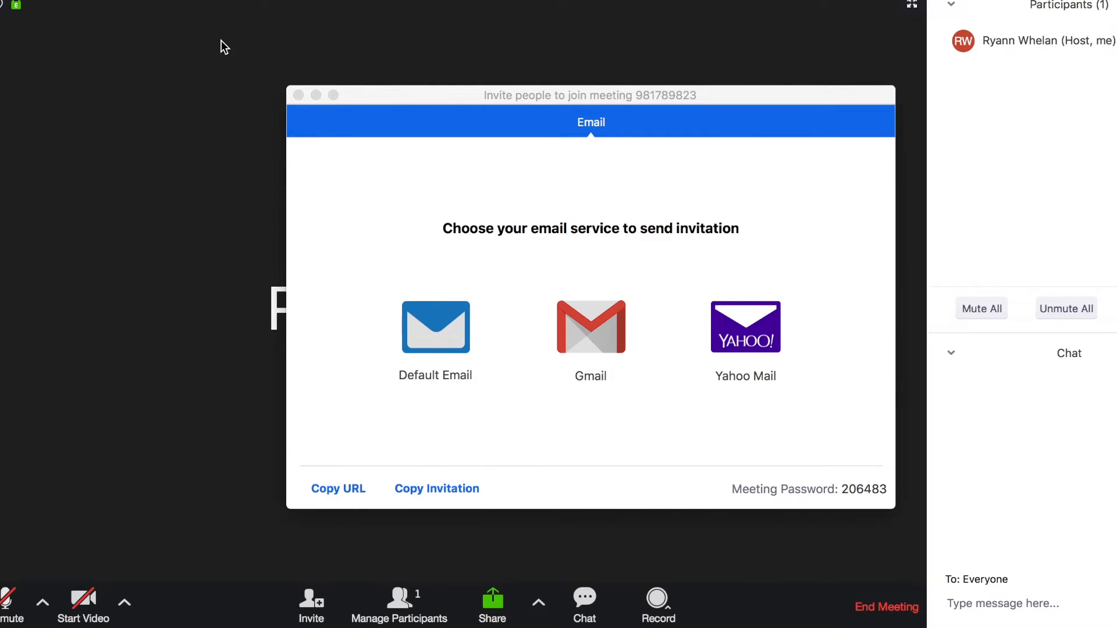
Copy the meeting's join URL to the clipboard and return to the email draft
left_click(337, 488)
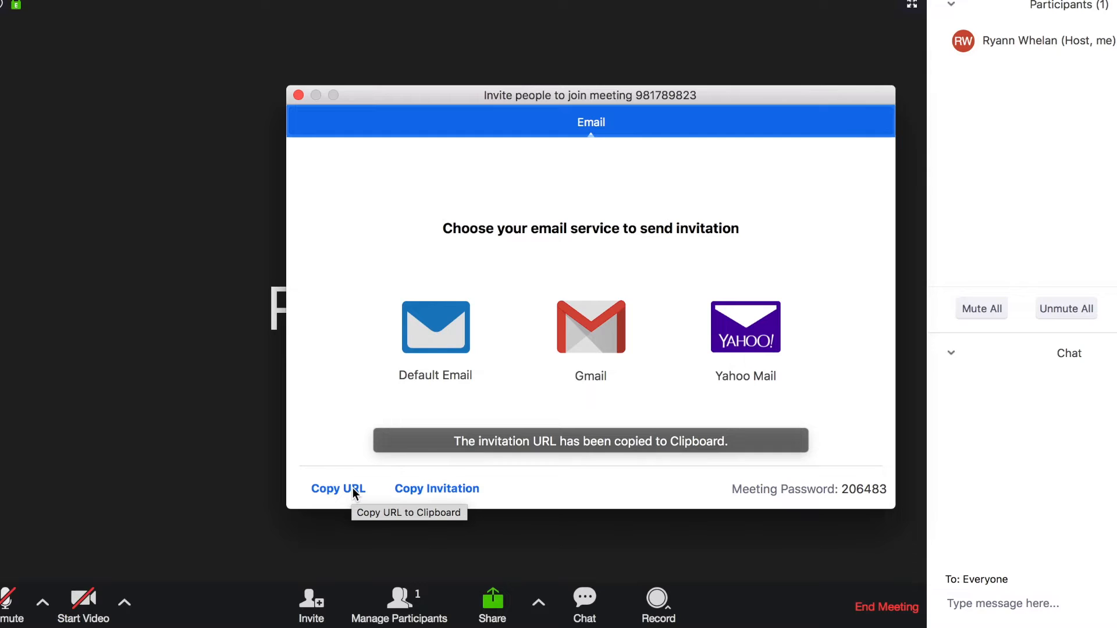
left_click(299, 96)
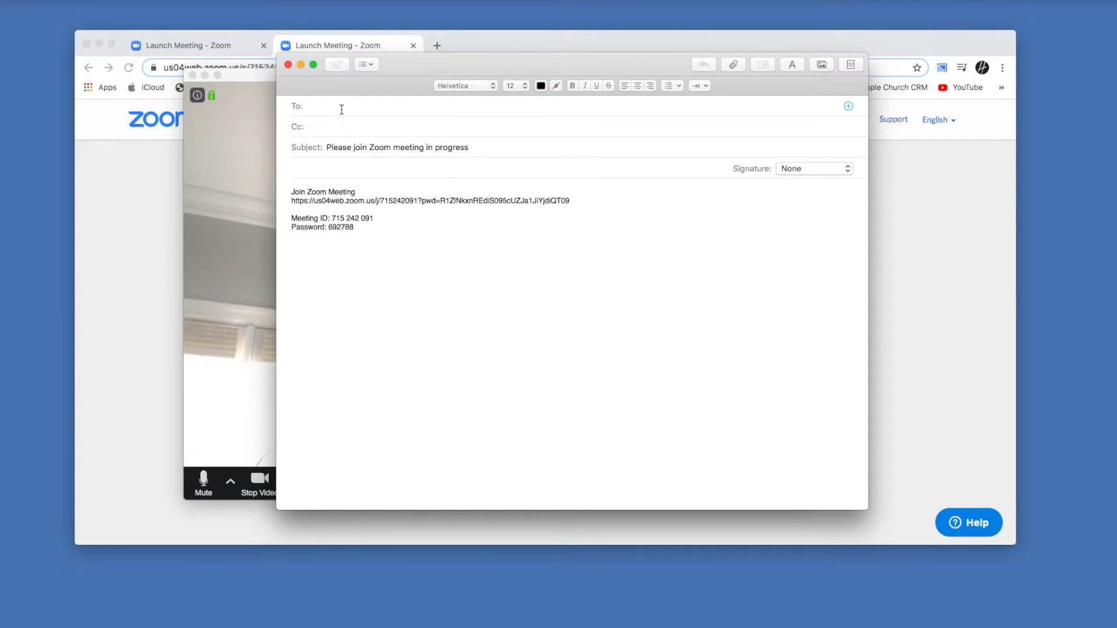
Address the invitation email to Malia from the autocomplete suggestions
type("malia")
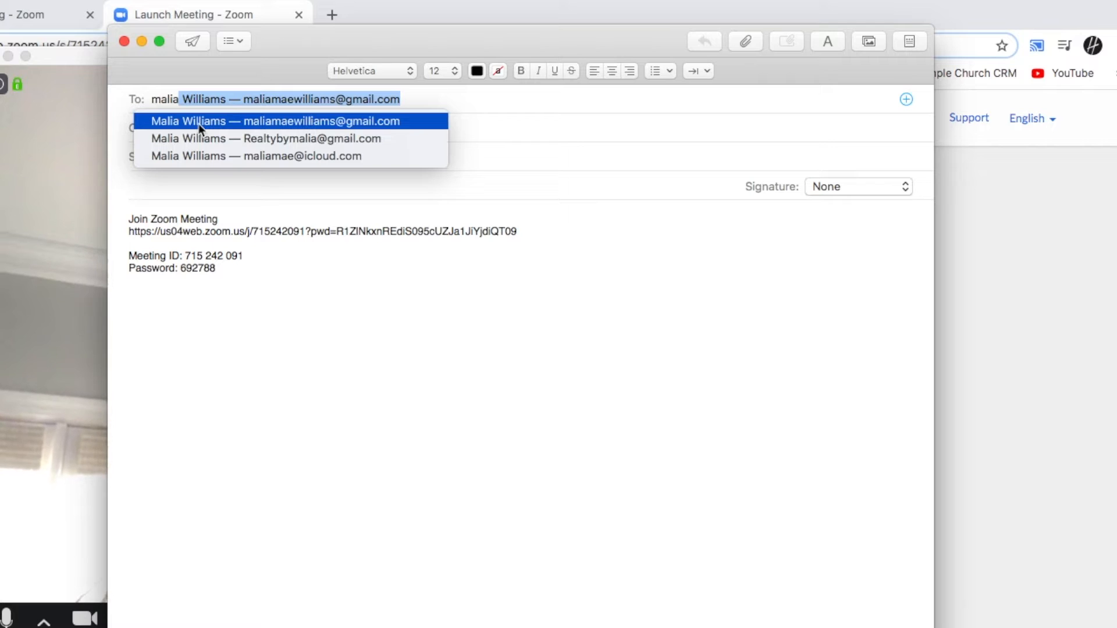
left_click(274, 120)
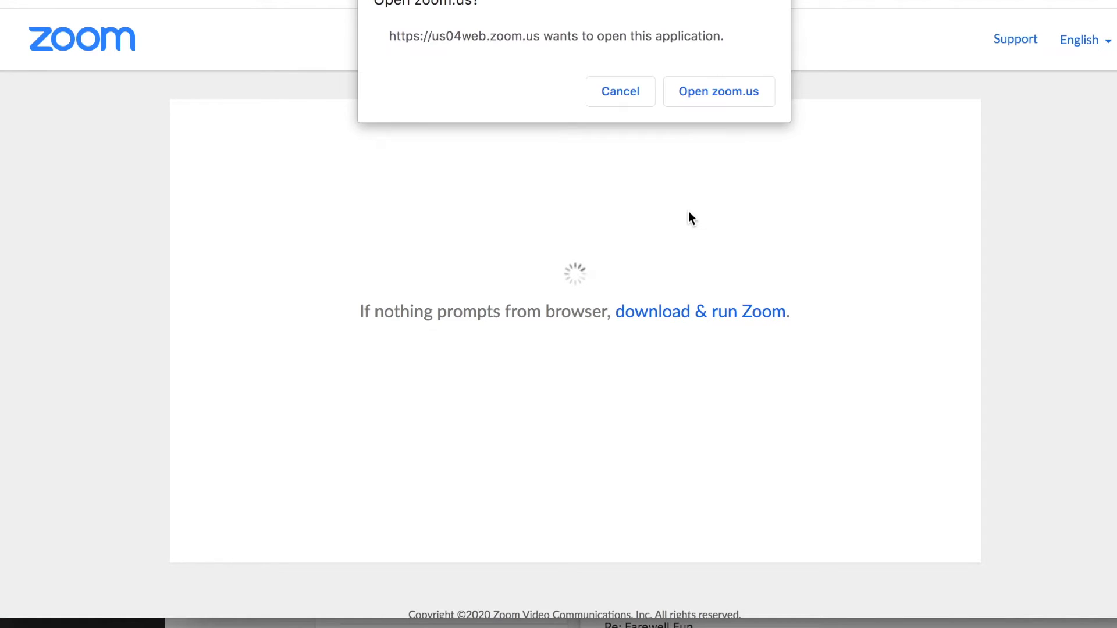
Allow the browser to launch the in-progress meeting in the Zoom desktop app
left_click(718, 91)
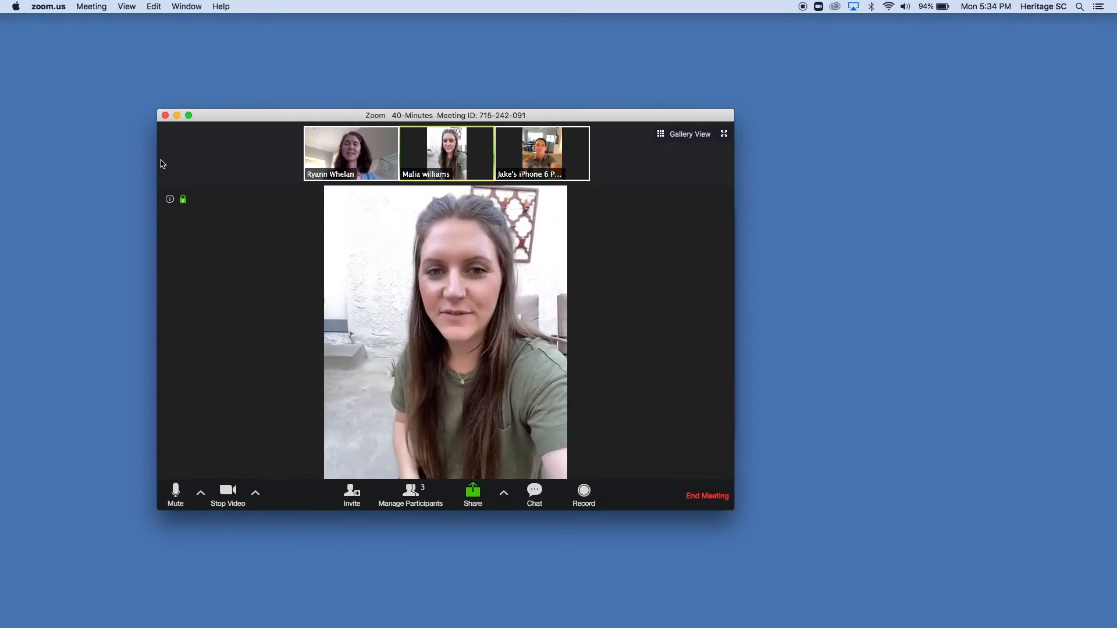
left_click(226, 490)
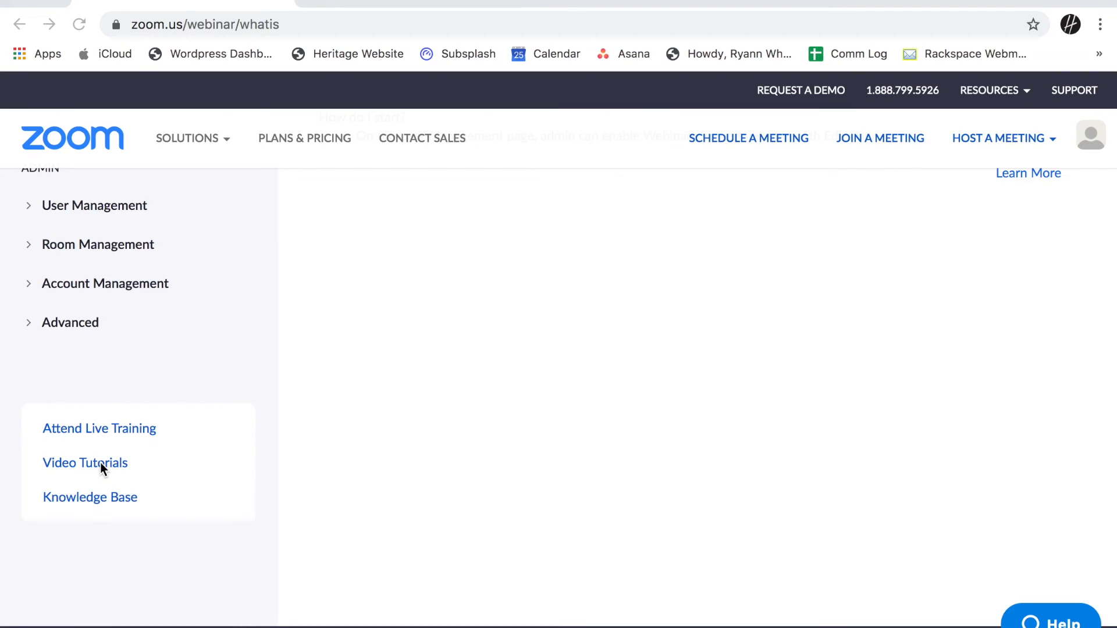
Bring up the Zoom Video Tutorials article in the Help Center and scroll to its top
left_click(85, 461)
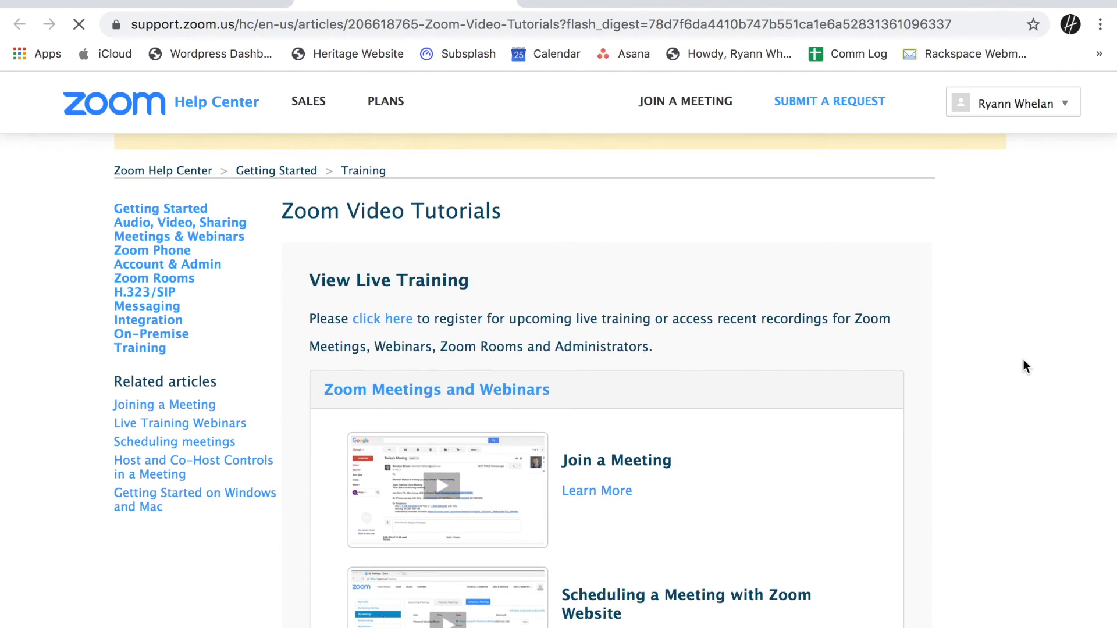
scroll("up", 3)
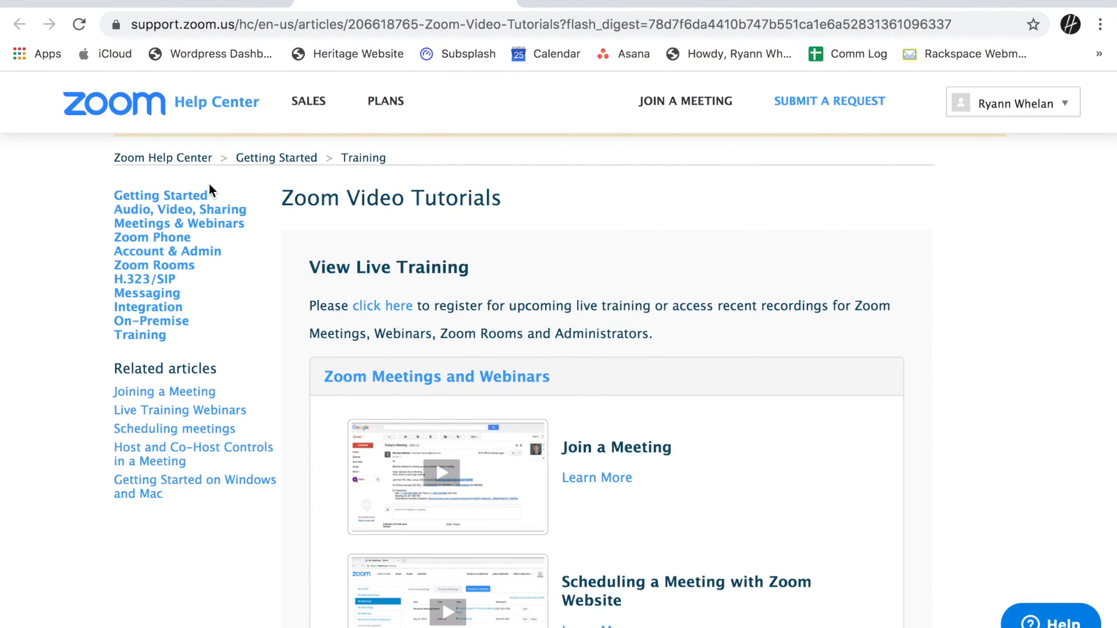